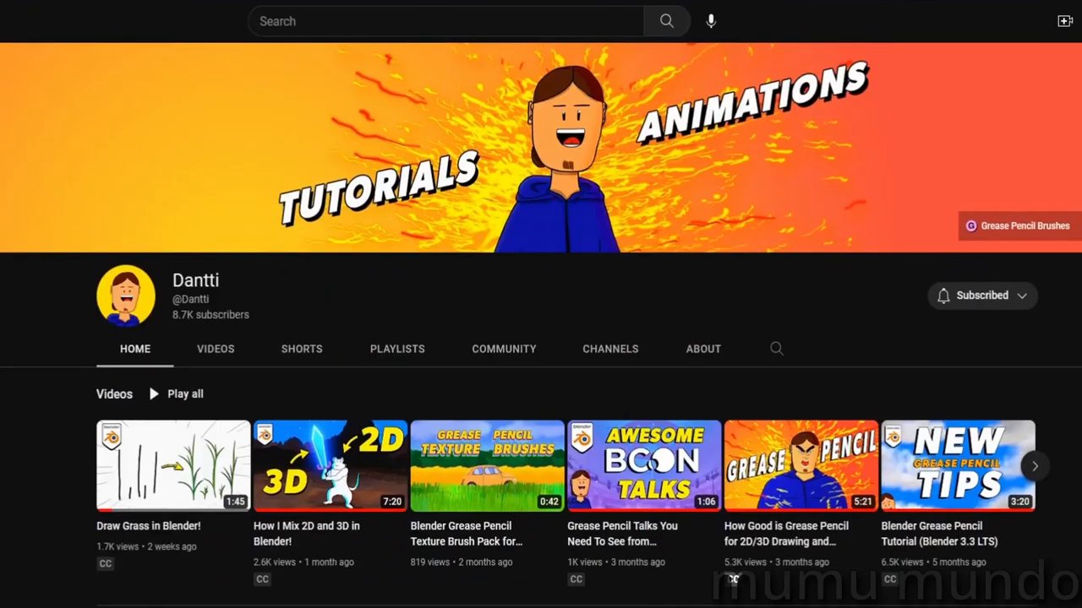
- Import the cake, donut and ice-cream SVGs as Grease Pencil objects, then select the cake
scroll("down", 3)
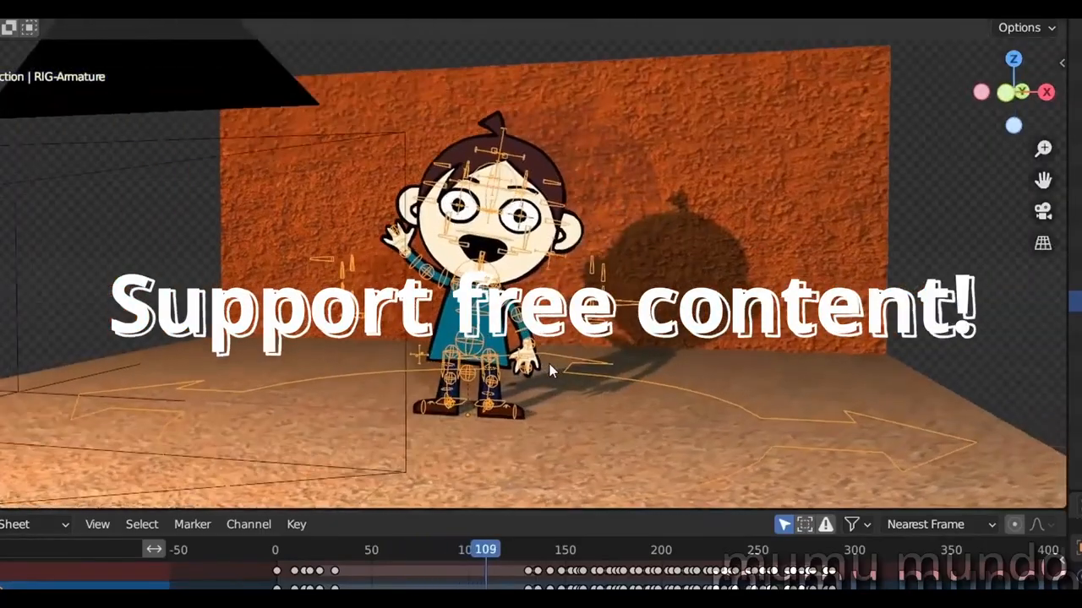
left_click(551, 546)
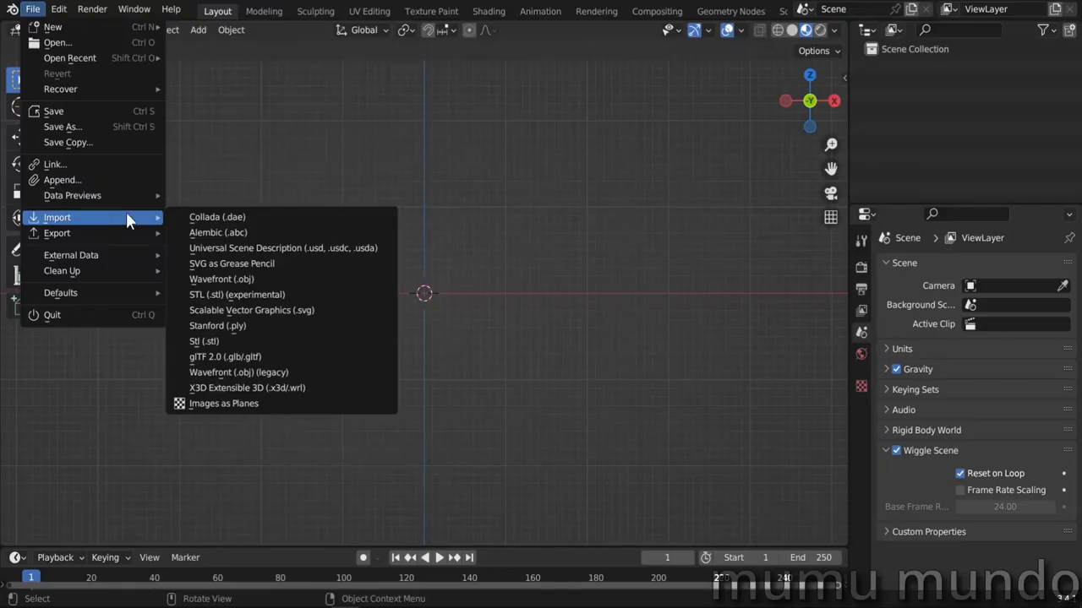
mouse_move(231, 262)
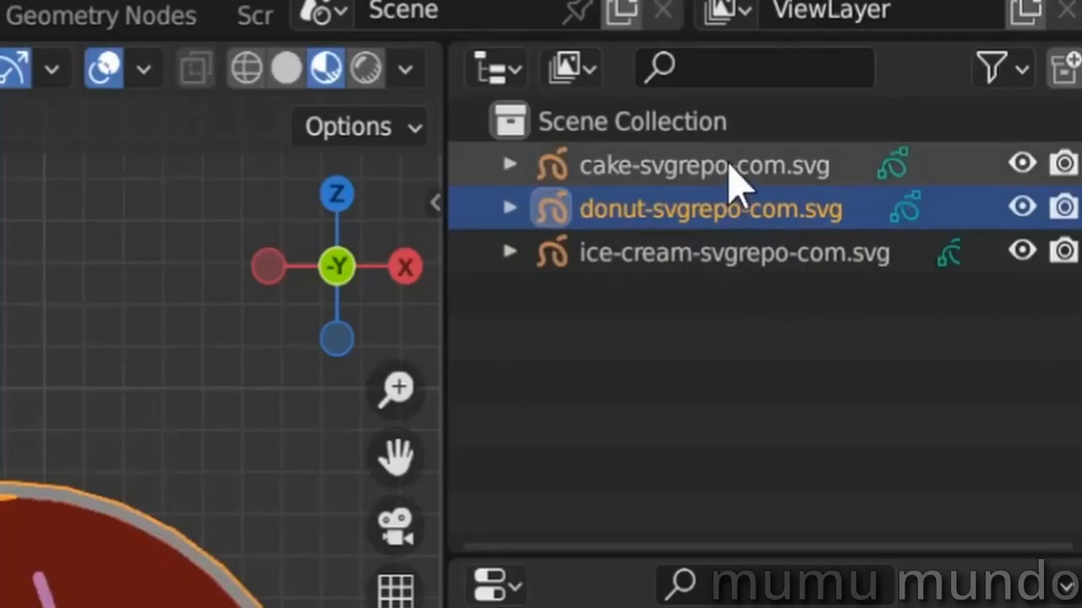
left_click(229, 10)
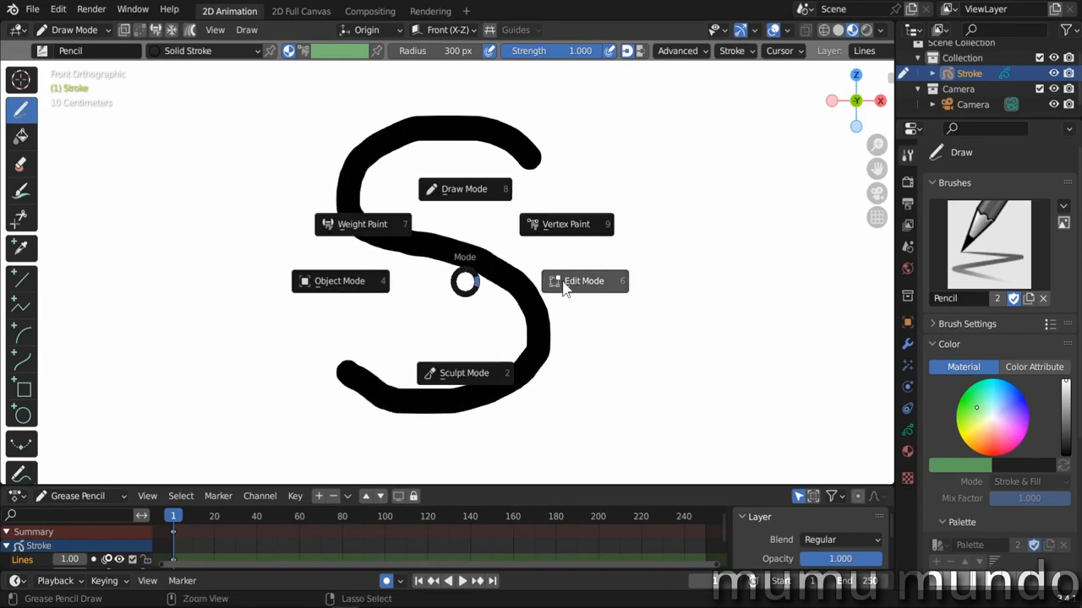
- Convert the S stroke to an outline of thickness 80, projected from the Camera view
left_click(583, 281)
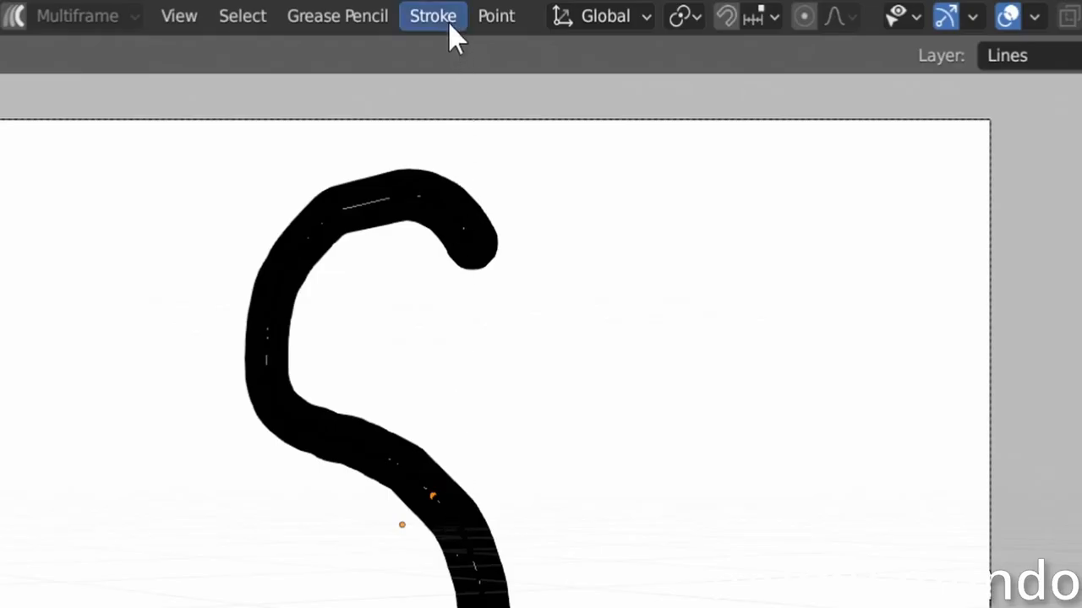
left_click(433, 15)
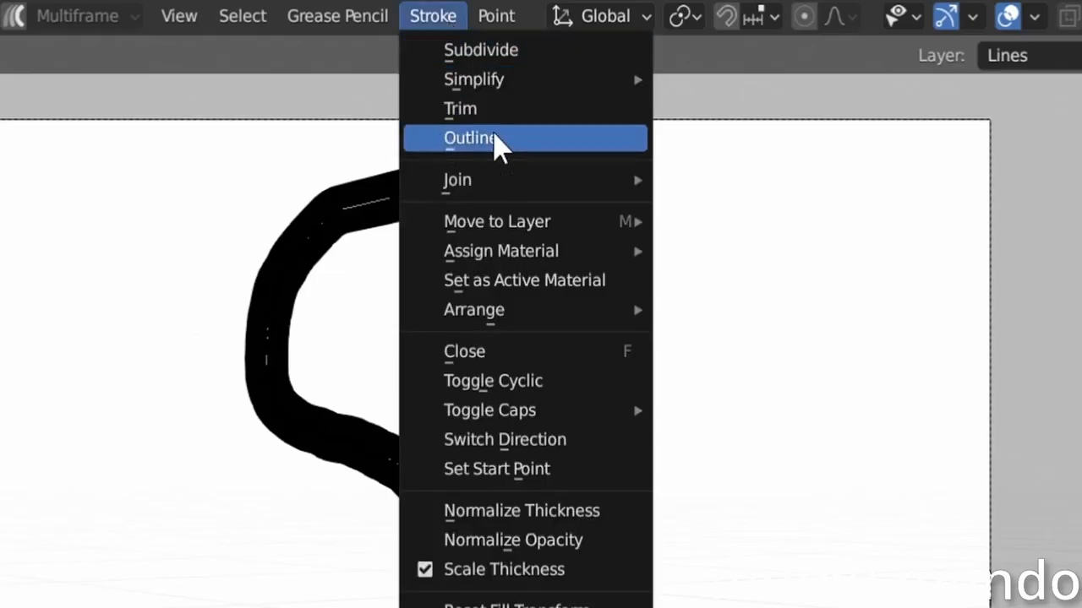
left_click(479, 138)
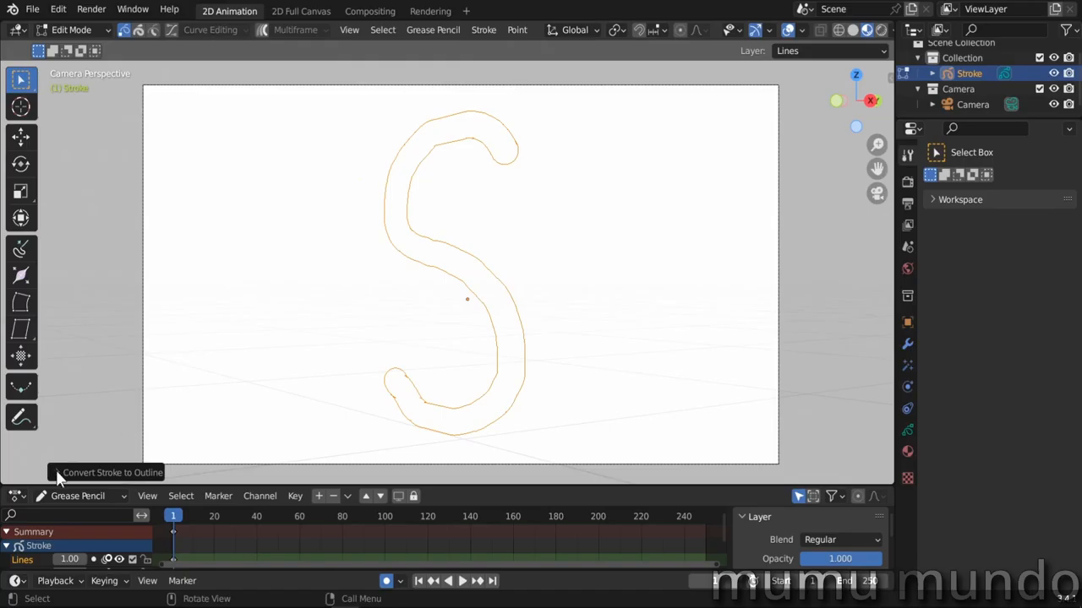
left_click(58, 473)
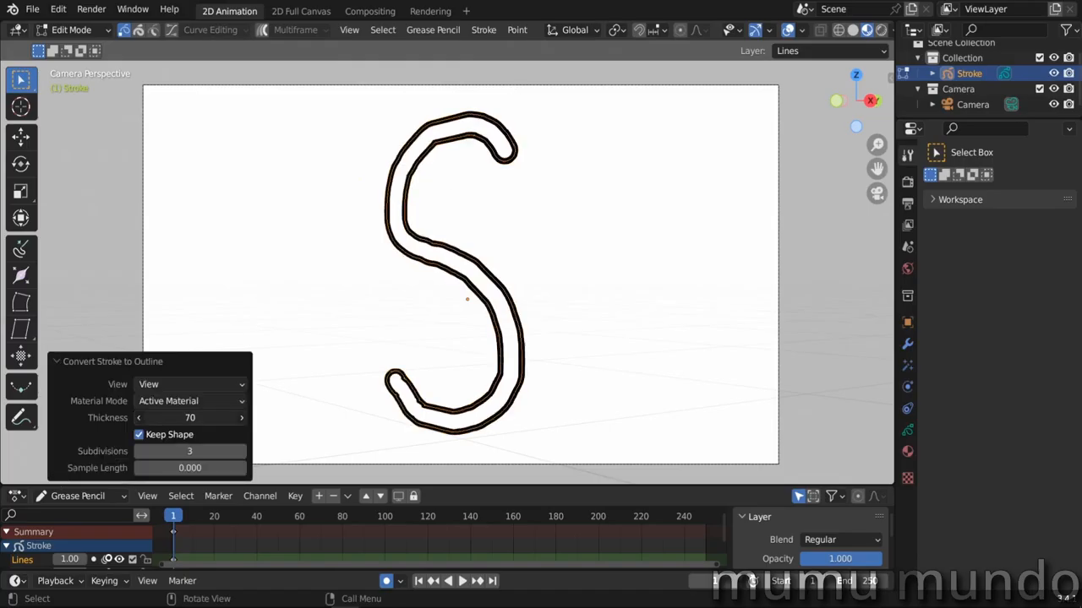
left_click(190, 384)
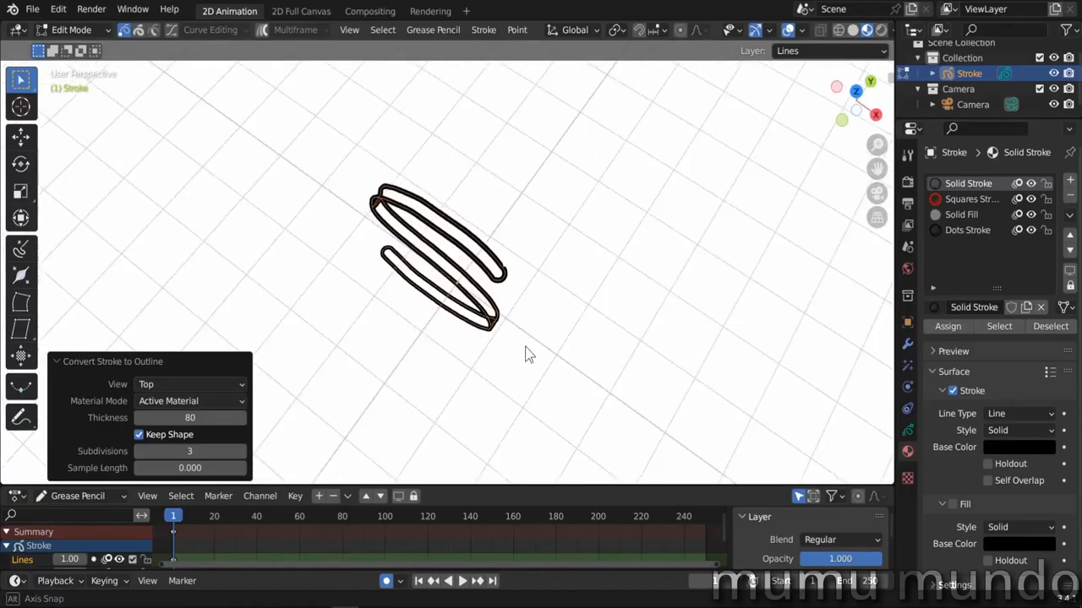
left_click(189, 384)
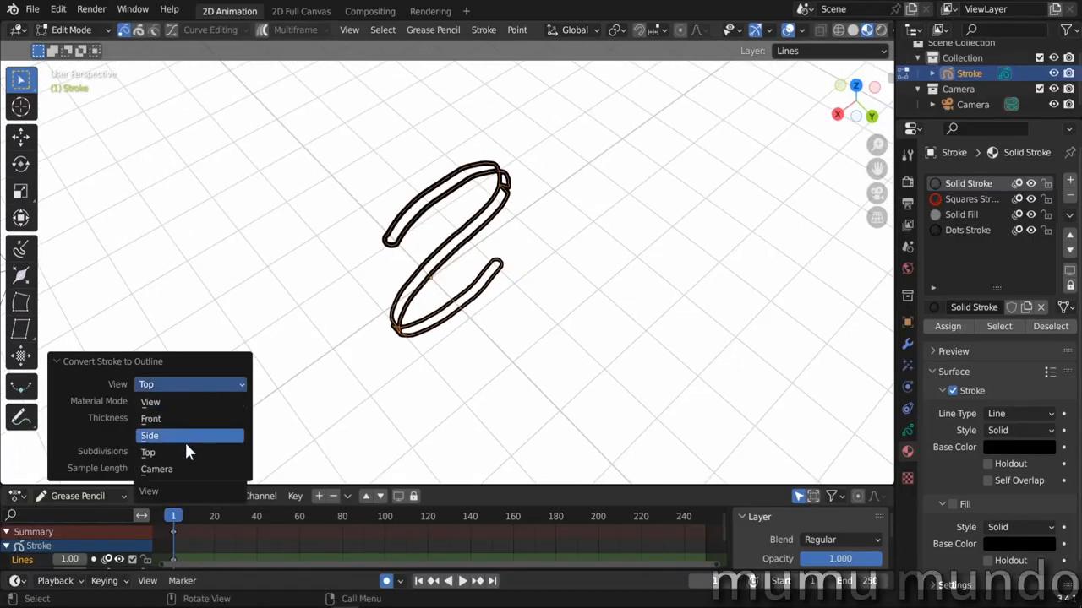
left_click(149, 435)
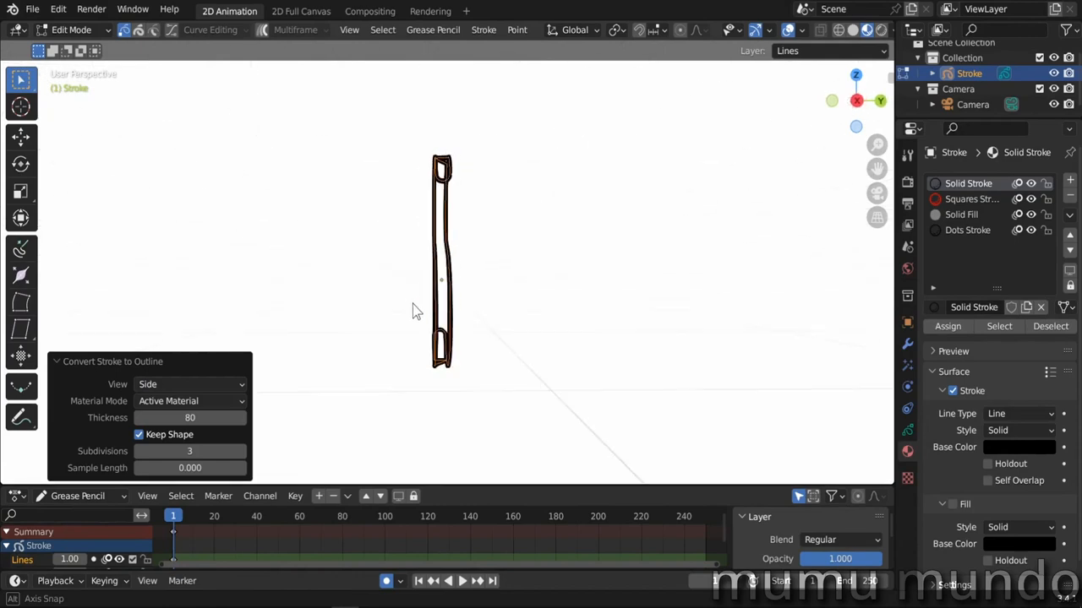
left_click(190, 385)
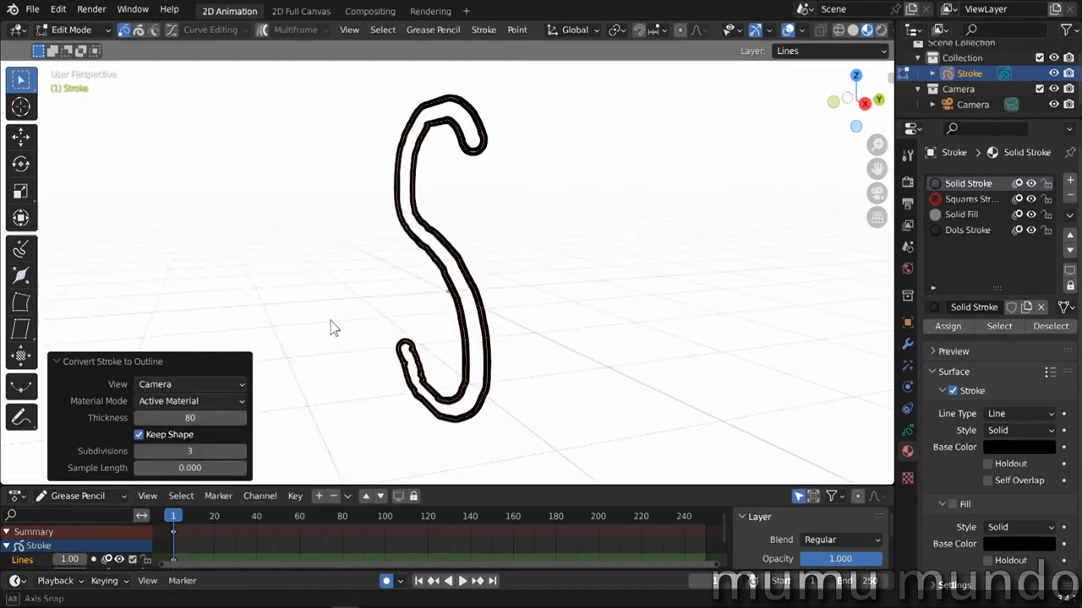
- Keep Active Material, uncheck Keep Shape, and raise the outline thickness to 235
left_click(189, 400)
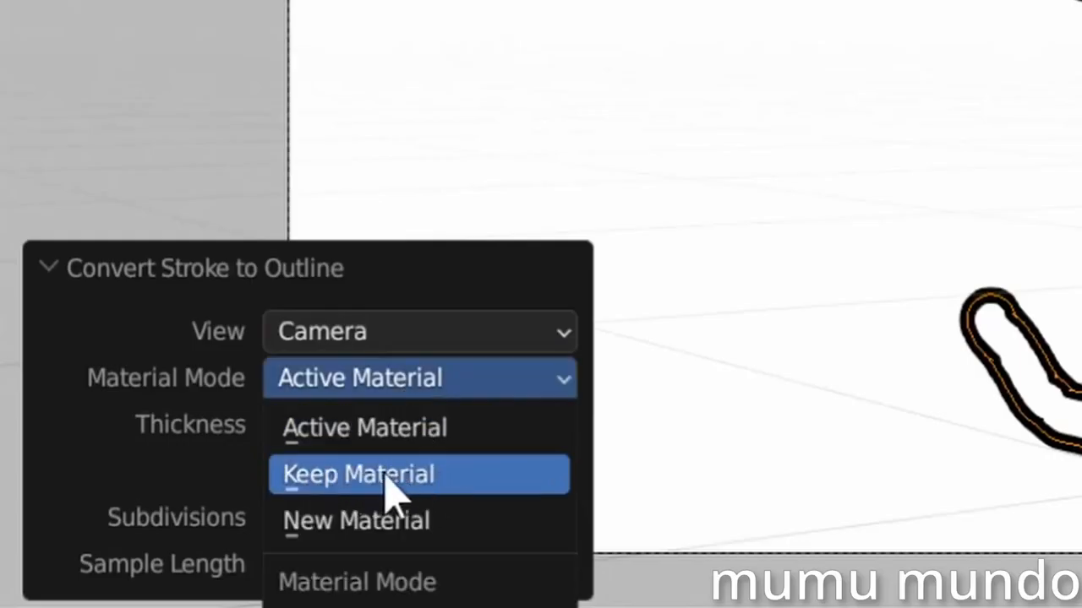
mouse_move(416, 533)
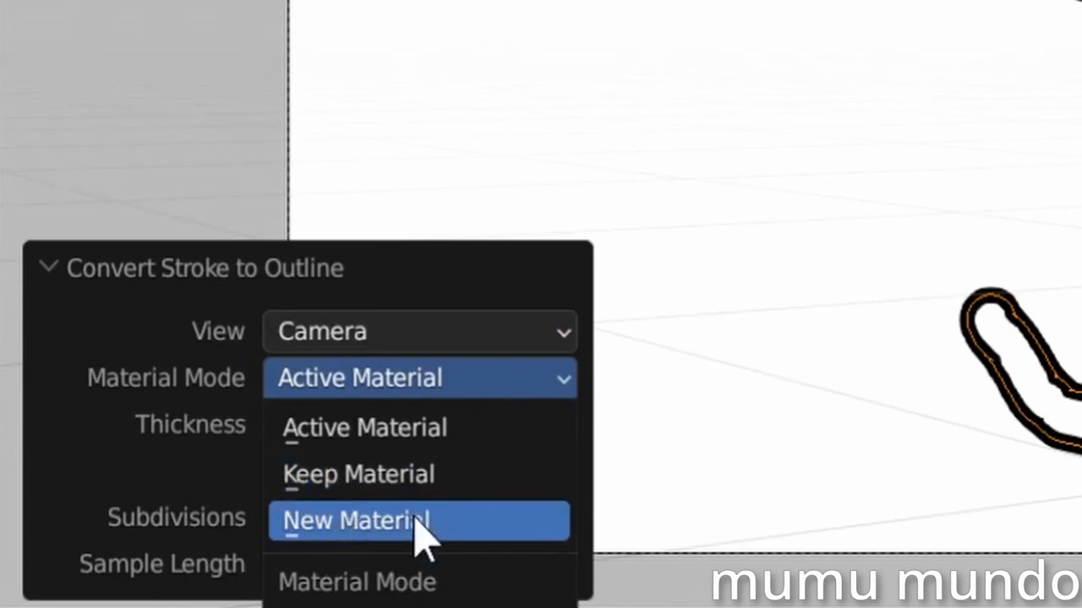
mouse_move(423, 444)
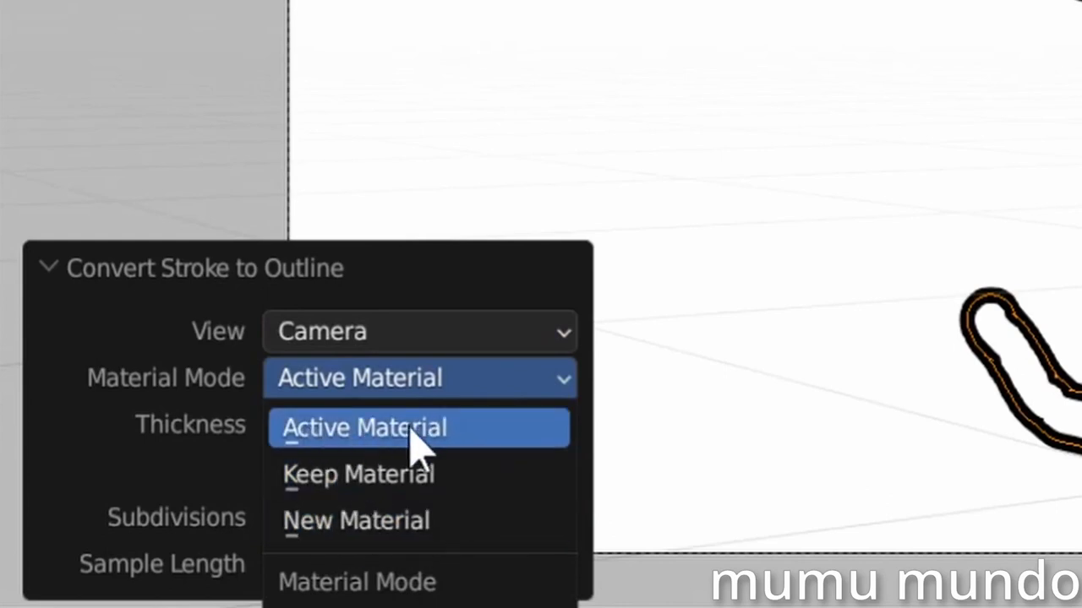
left_click(363, 428)
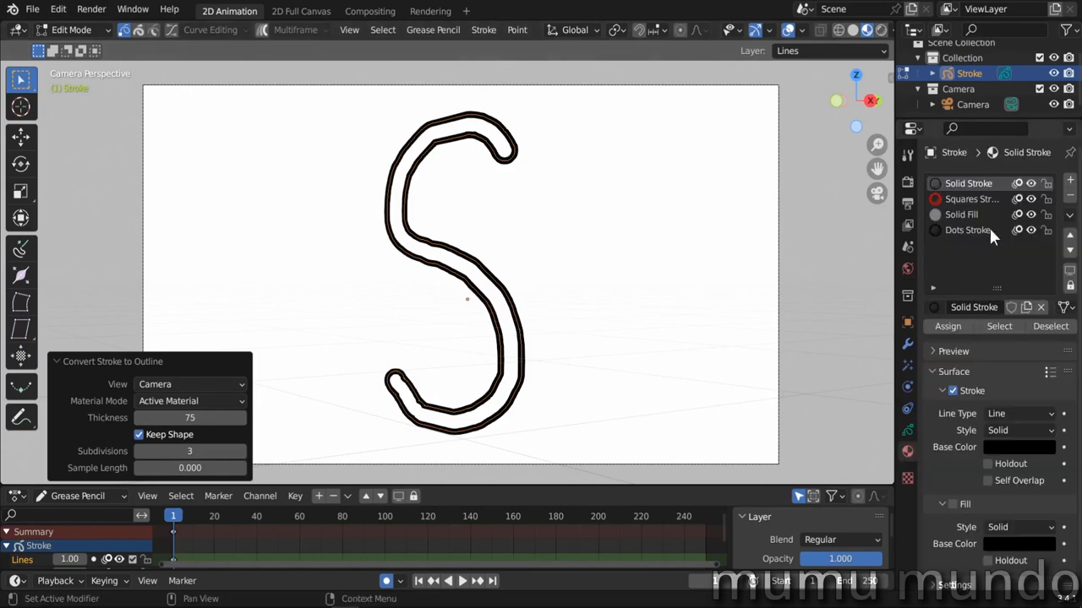
left_click(967, 184)
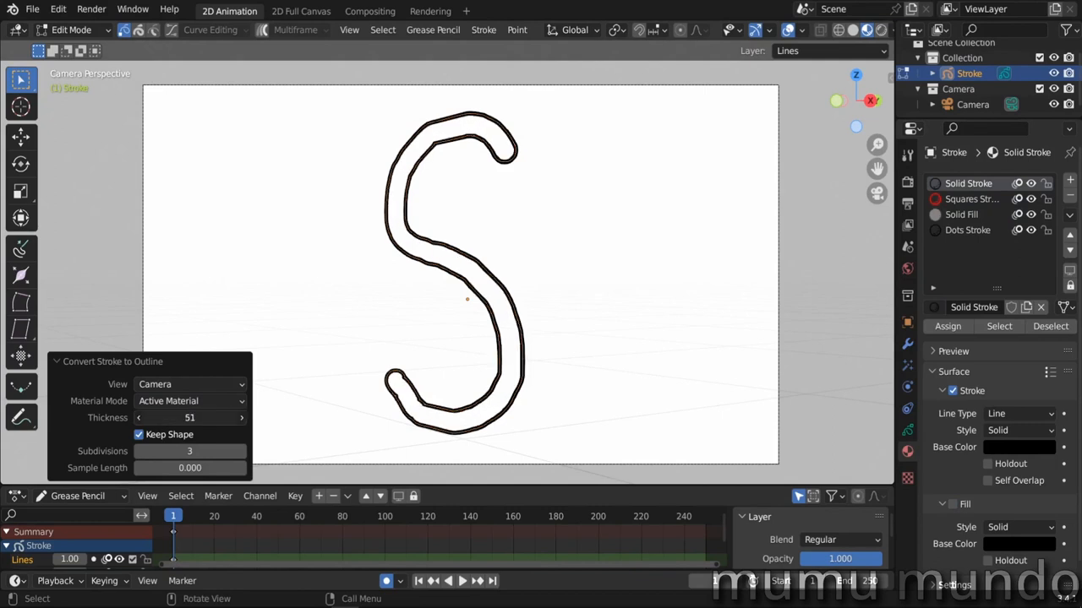
left_click_drag(189, 417, 242, 418)
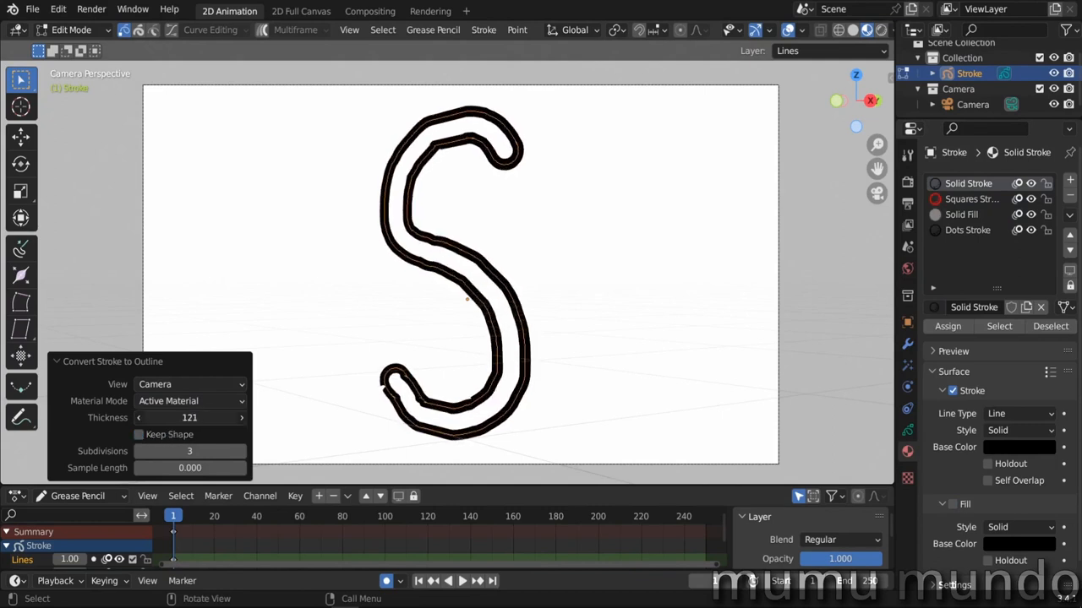
left_click_drag(190, 417, 236, 417)
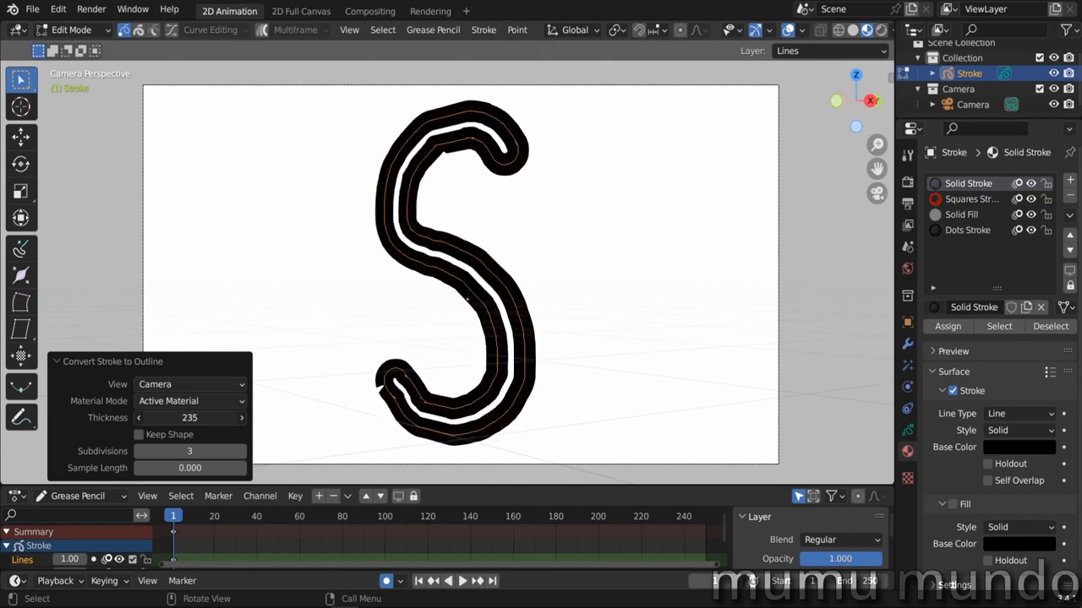
left_click(139, 434)
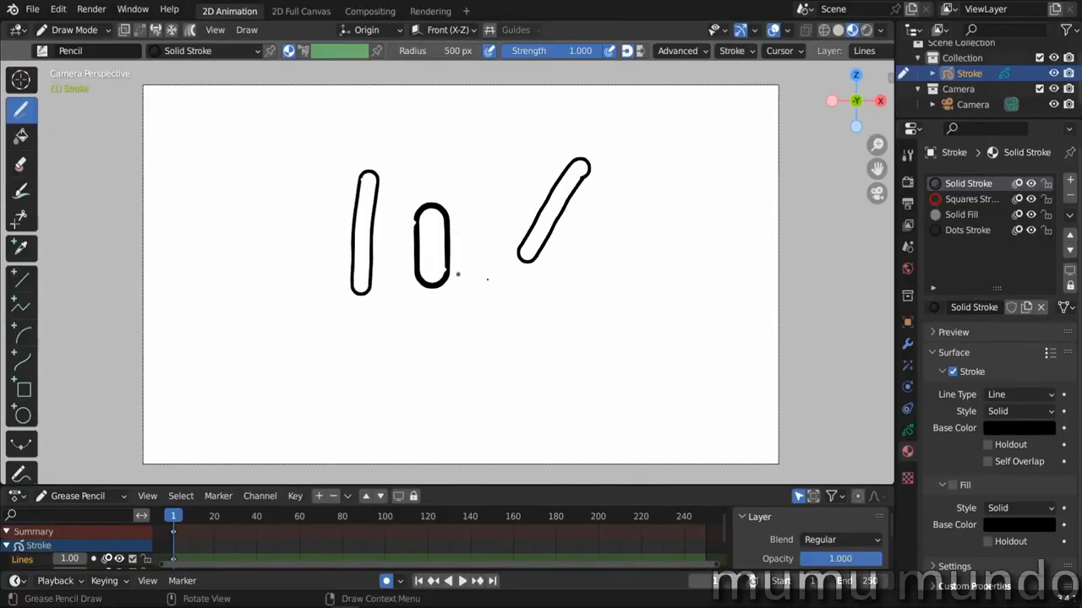
- Enable Outline post-processing for new strokes and choose the outline material
left_click(731, 51)
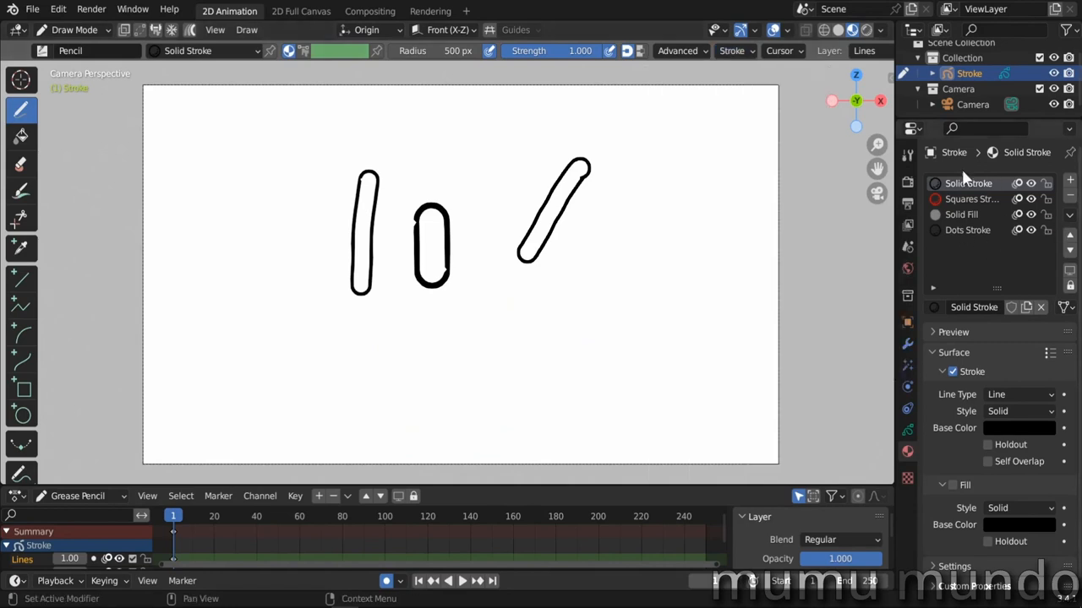
left_click(733, 51)
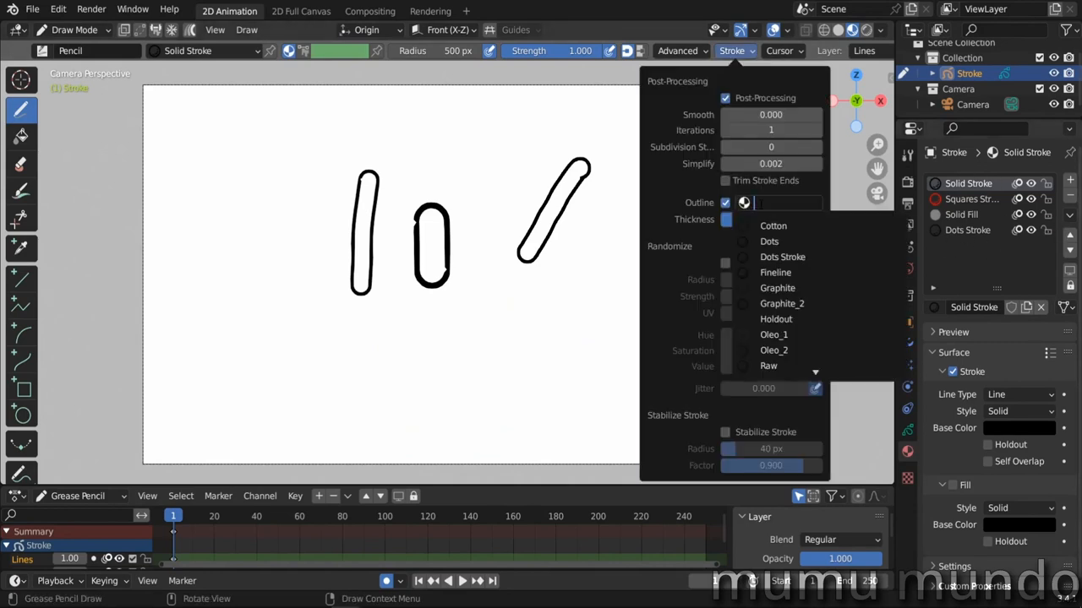
left_click(486, 238)
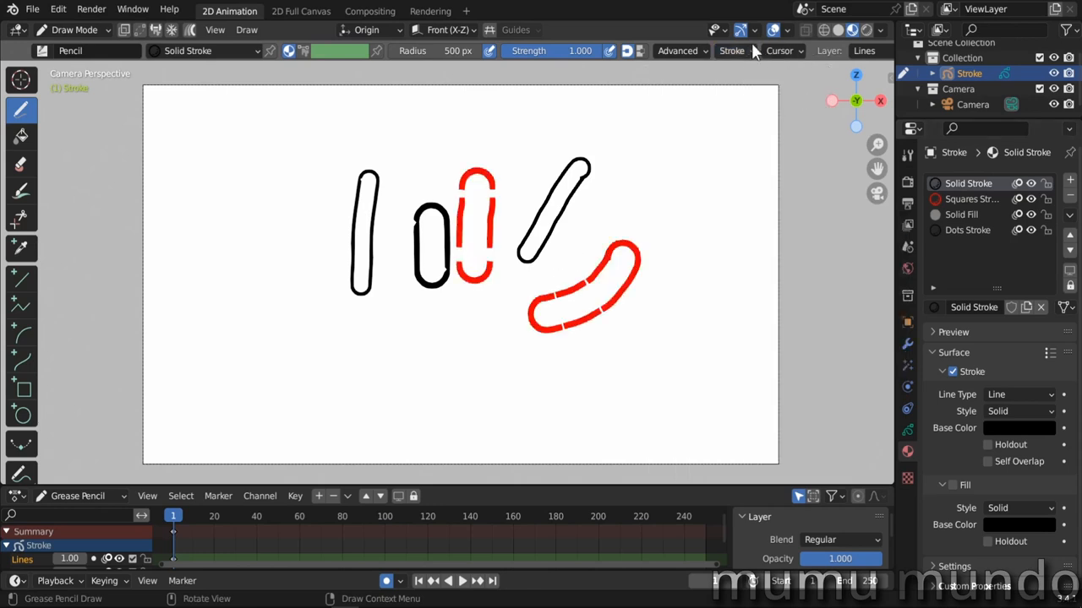
left_click(731, 50)
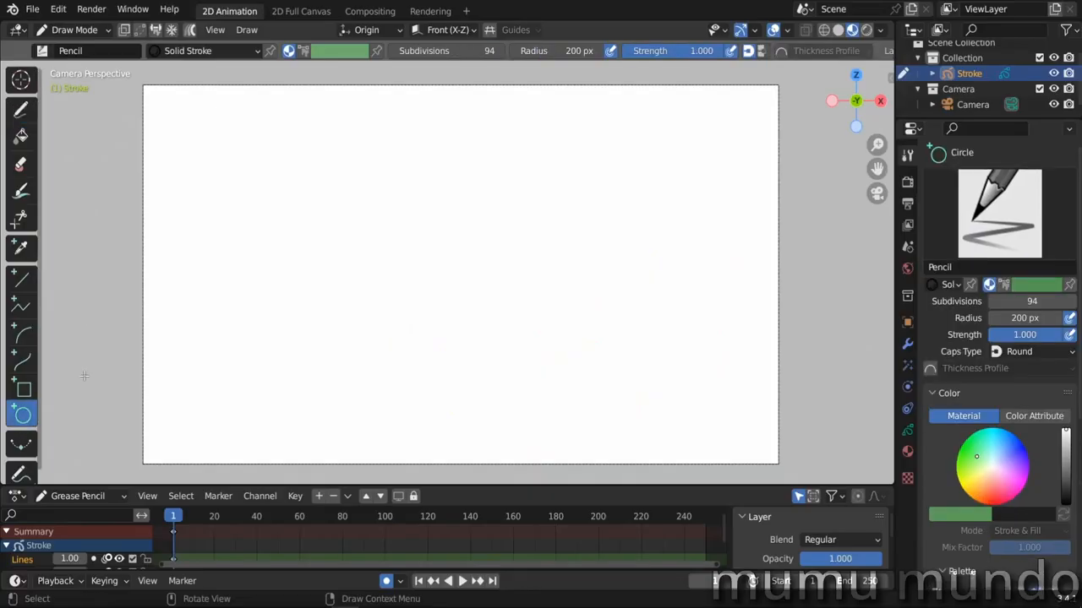
- Draw a circle and add a Thickness modifier controlled by a custom curve
left_click_drag(429, 281, 540, 397)
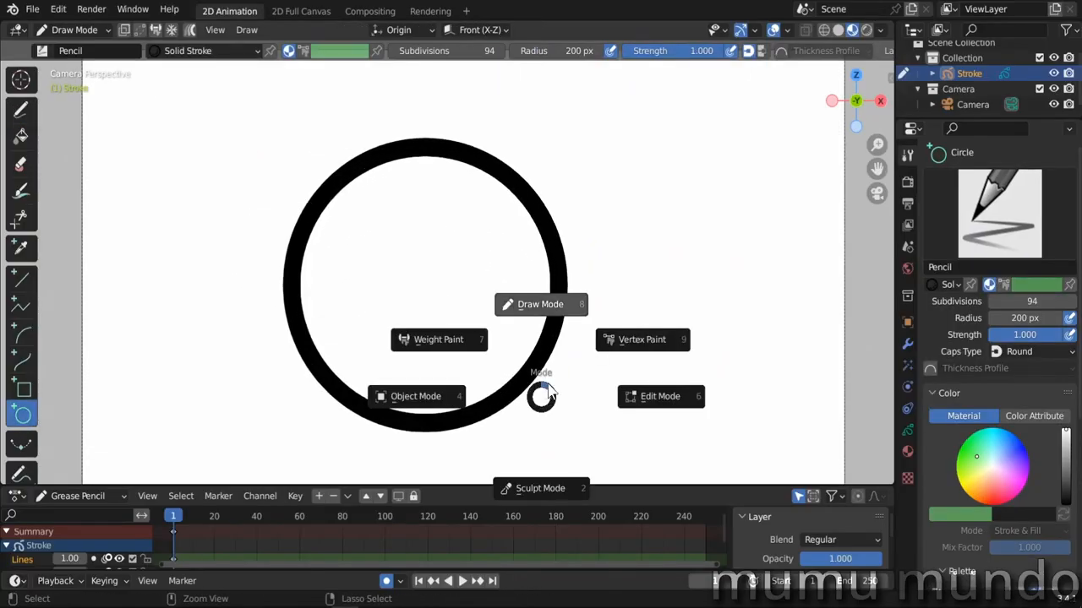
left_click(661, 396)
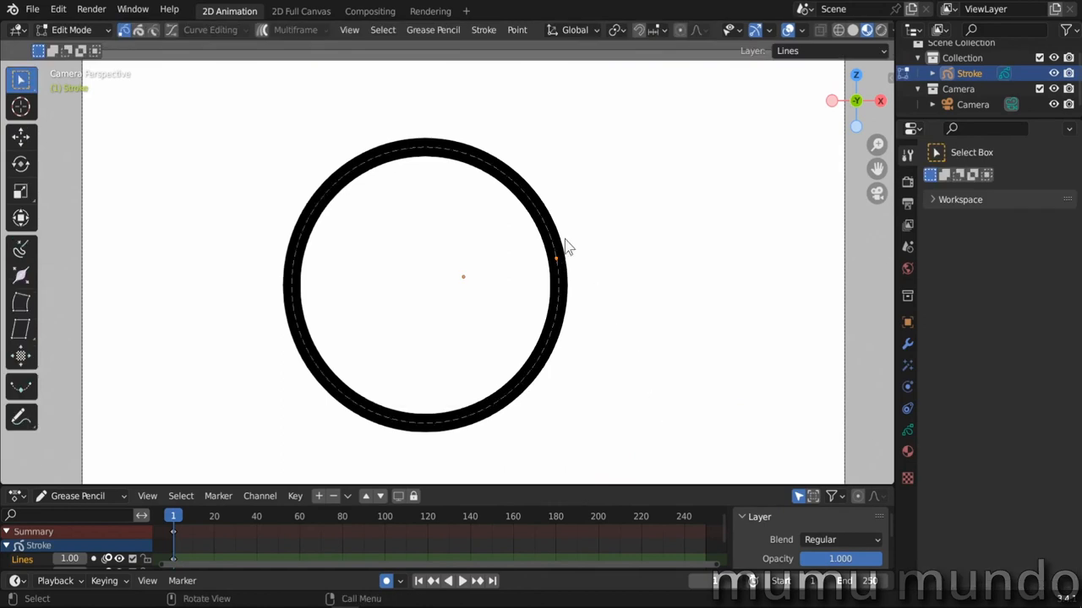
left_click(481, 29)
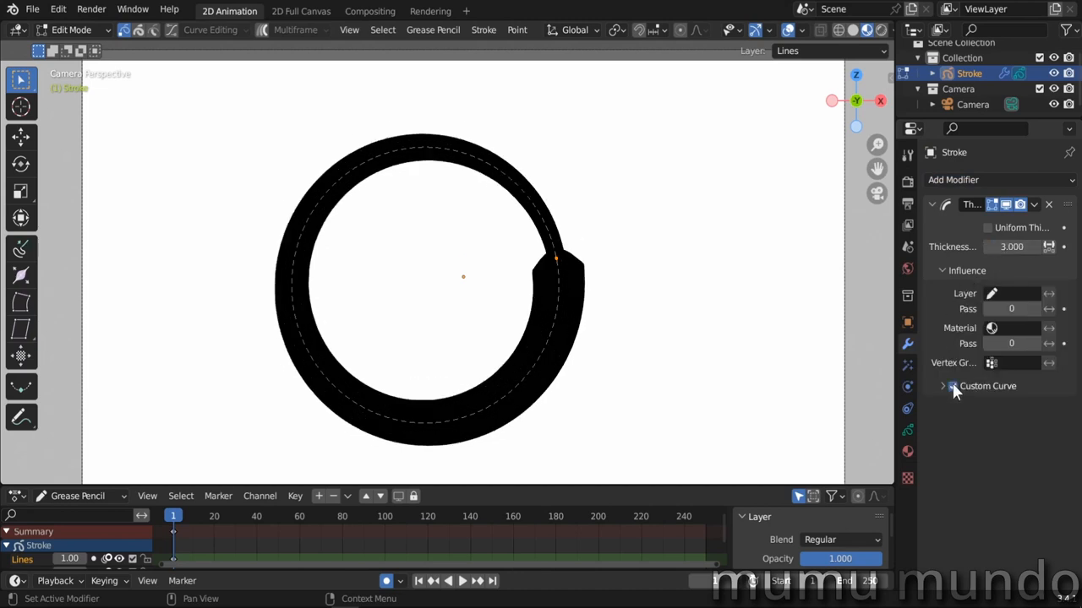
left_click(952, 386)
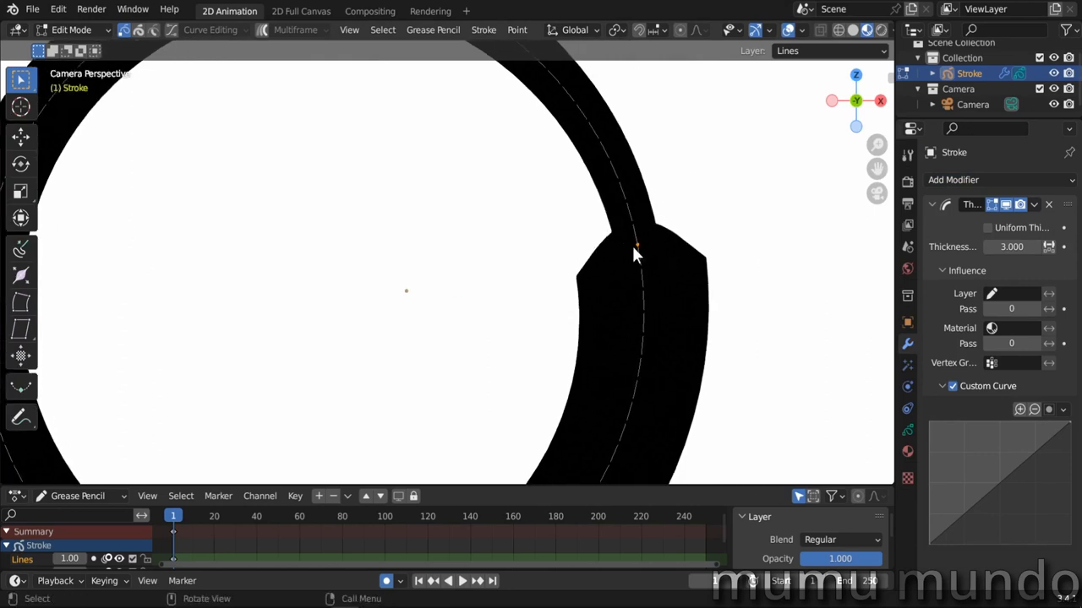
- Toggle the circle stroke cyclic so it loops closed
left_click(482, 30)
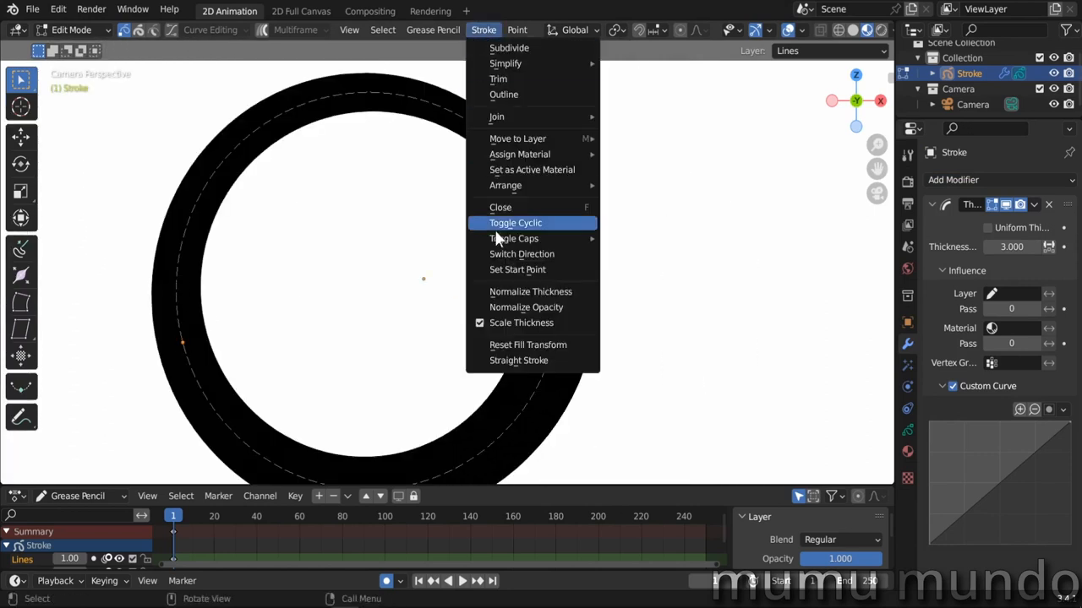
left_click(516, 223)
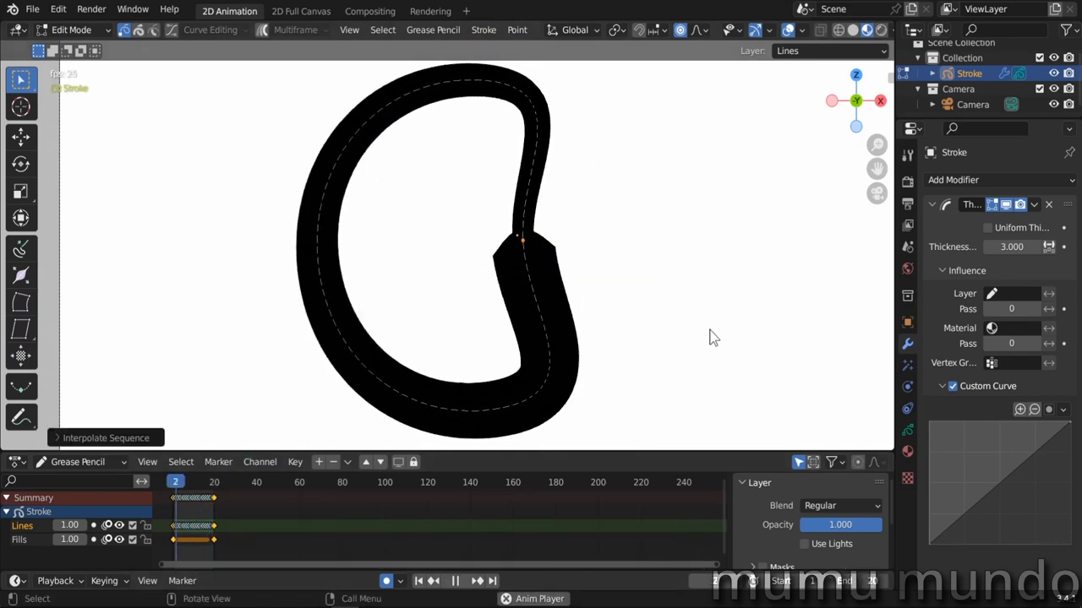
left_click(240, 10)
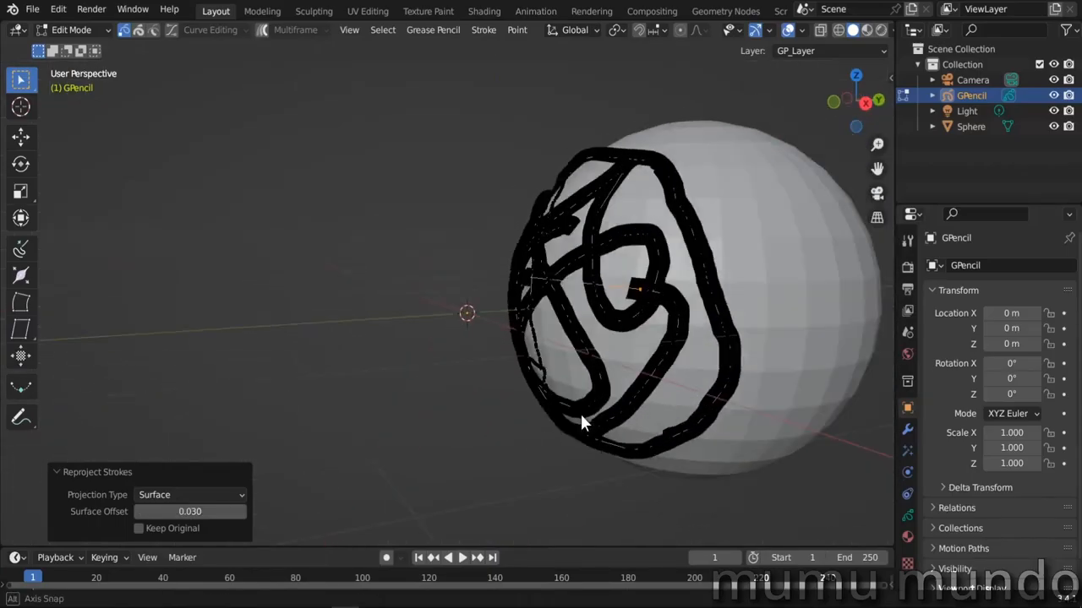
- Set the Reproject Strokes surface offset to 0.500
type("0.500")
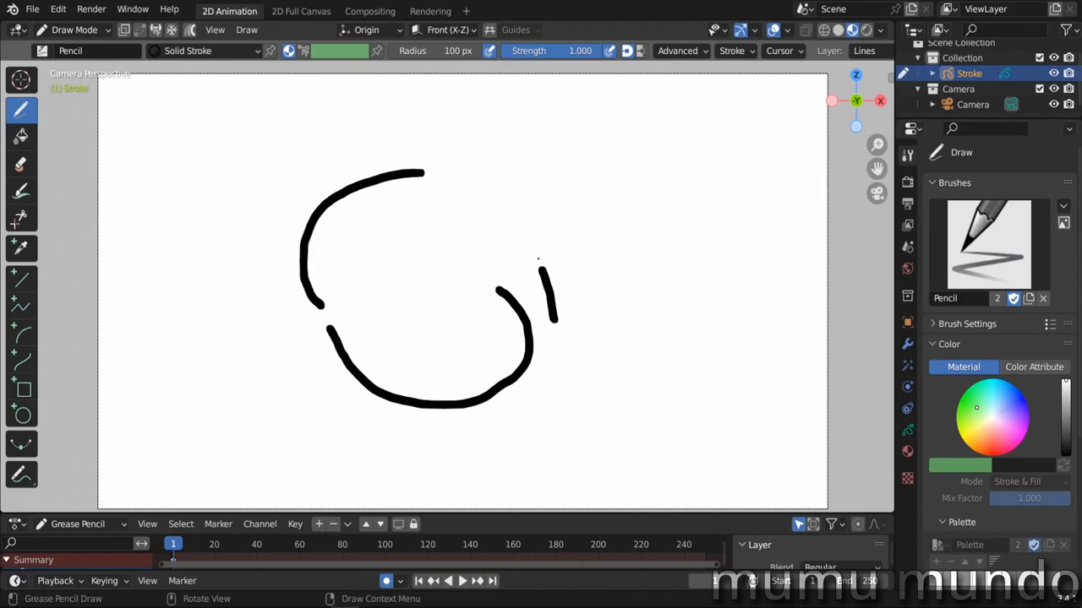
- Set the Fill tool to Solid Fill material with Radius gap closure and fill the circle
left_click(22, 135)
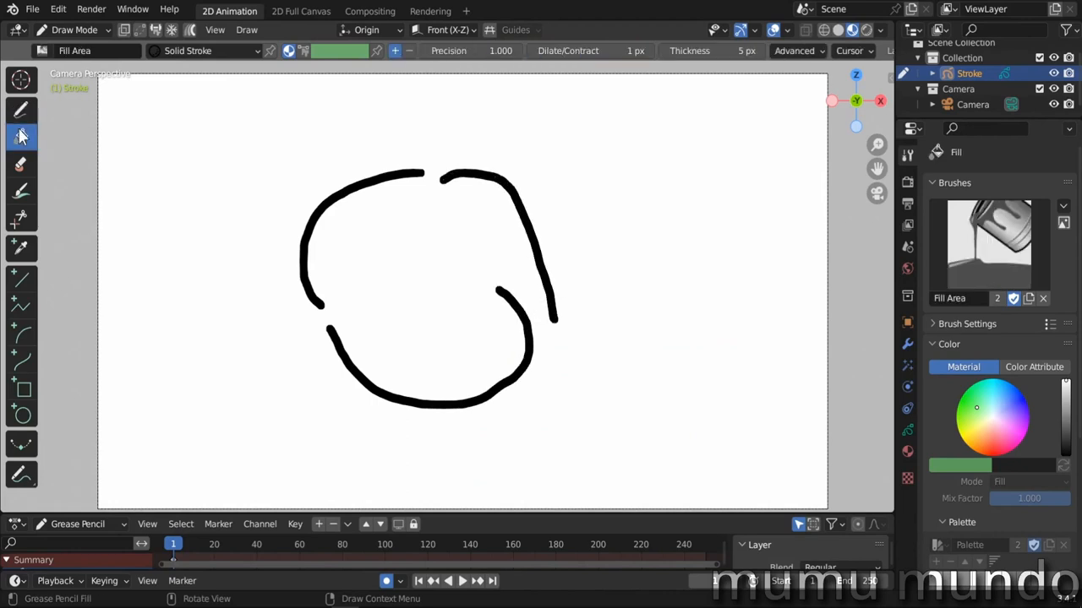
left_click(794, 51)
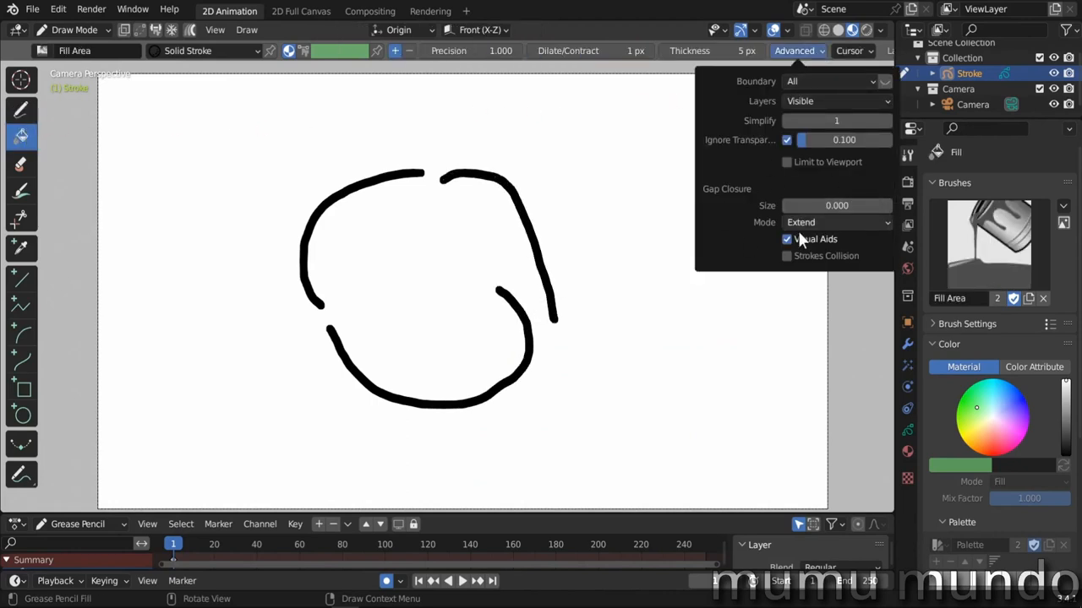
left_click(836, 222)
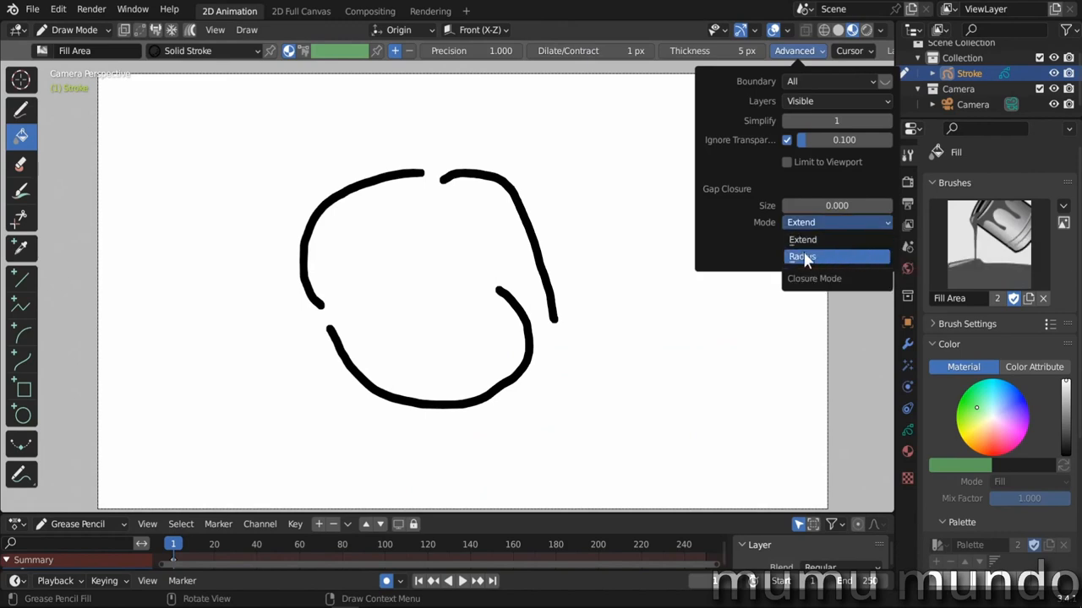
left_click(207, 51)
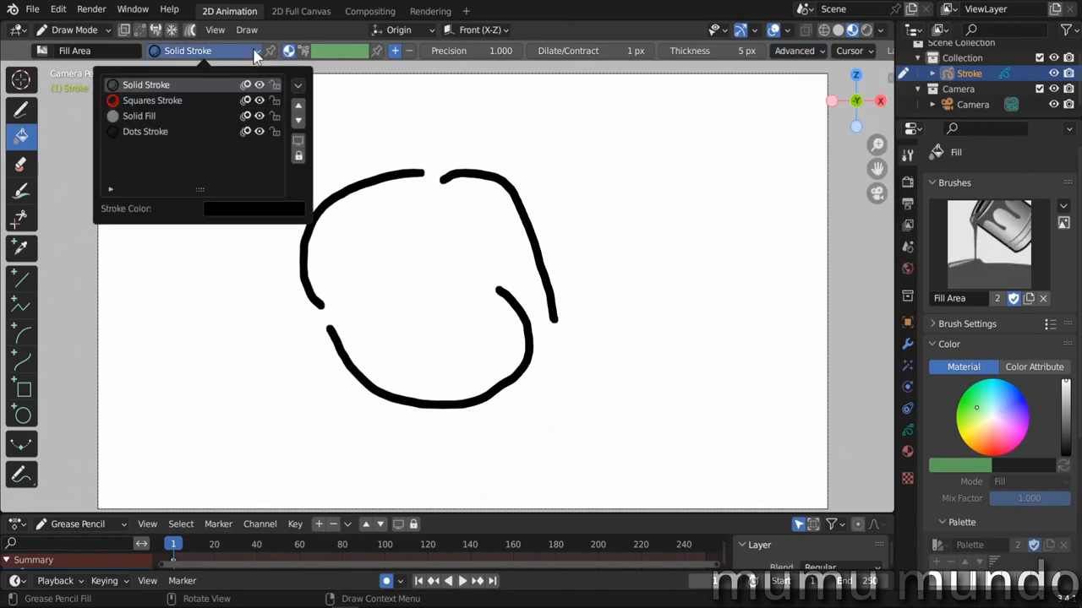
left_click(138, 116)
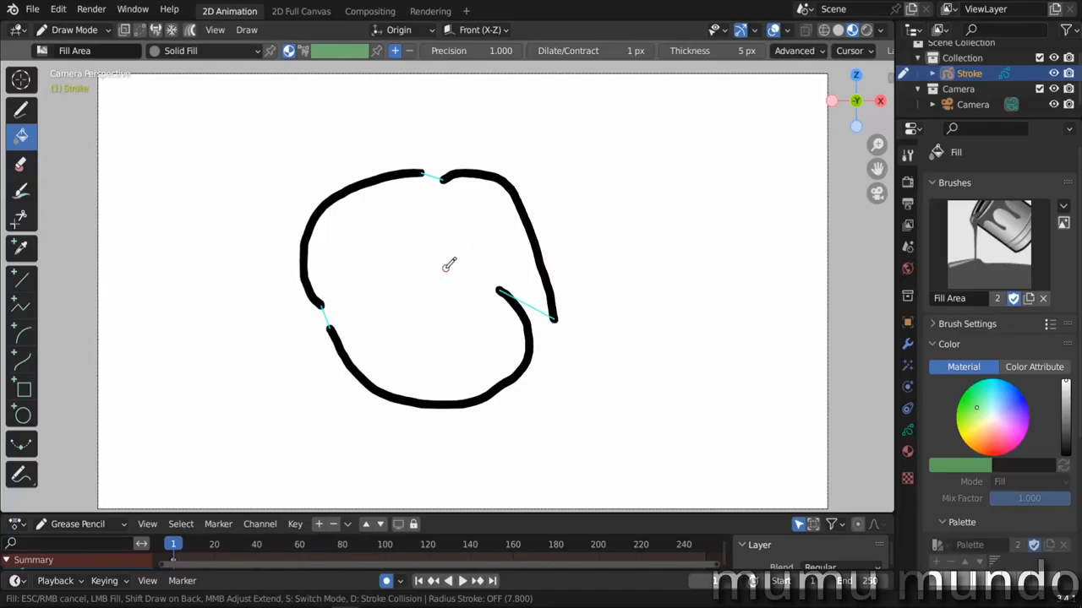
left_click(446, 262)
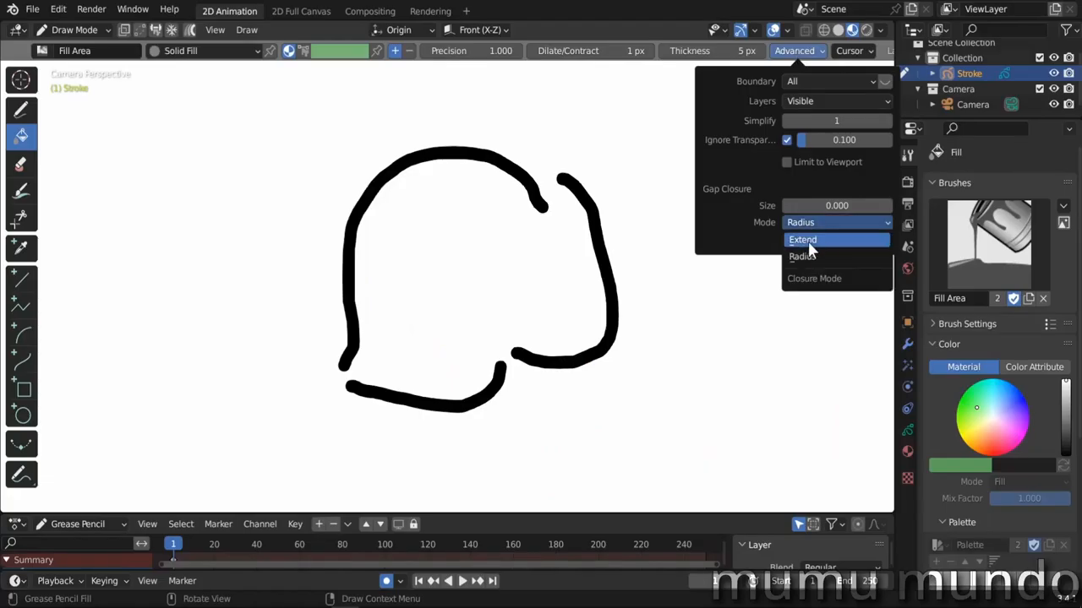
- Switch gap closure to Extend mode and fill the gapped shape
left_click(802, 239)
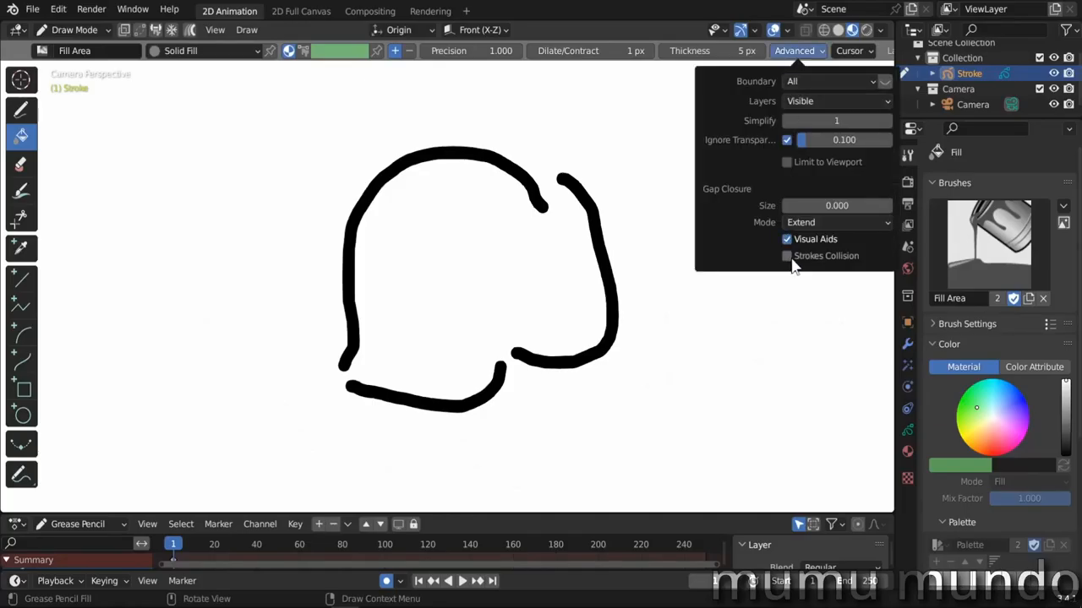
left_click(798, 50)
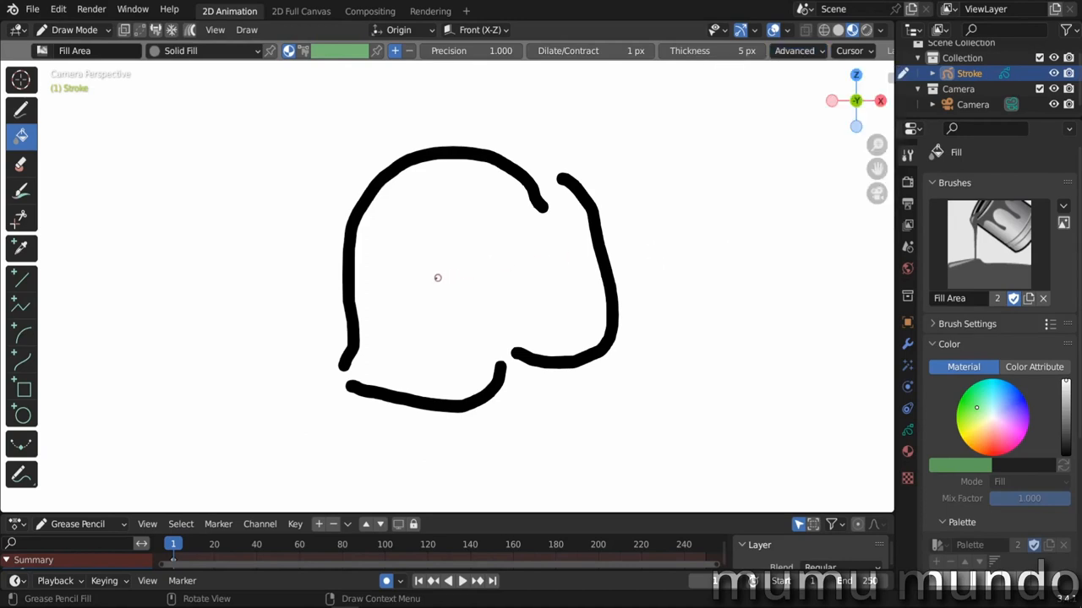
mouse_move(457, 273)
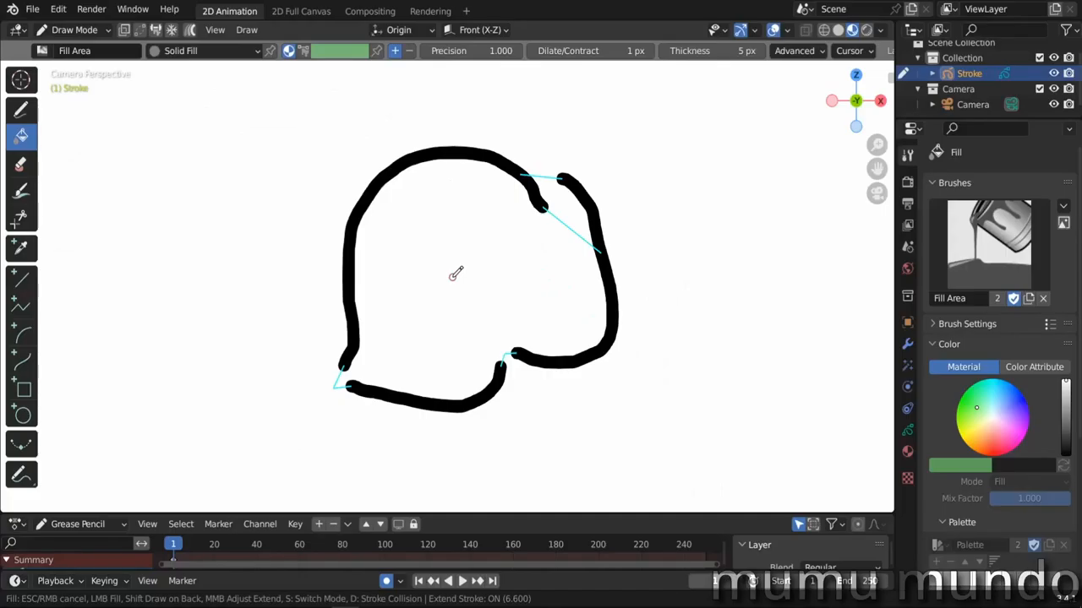
left_click(454, 274)
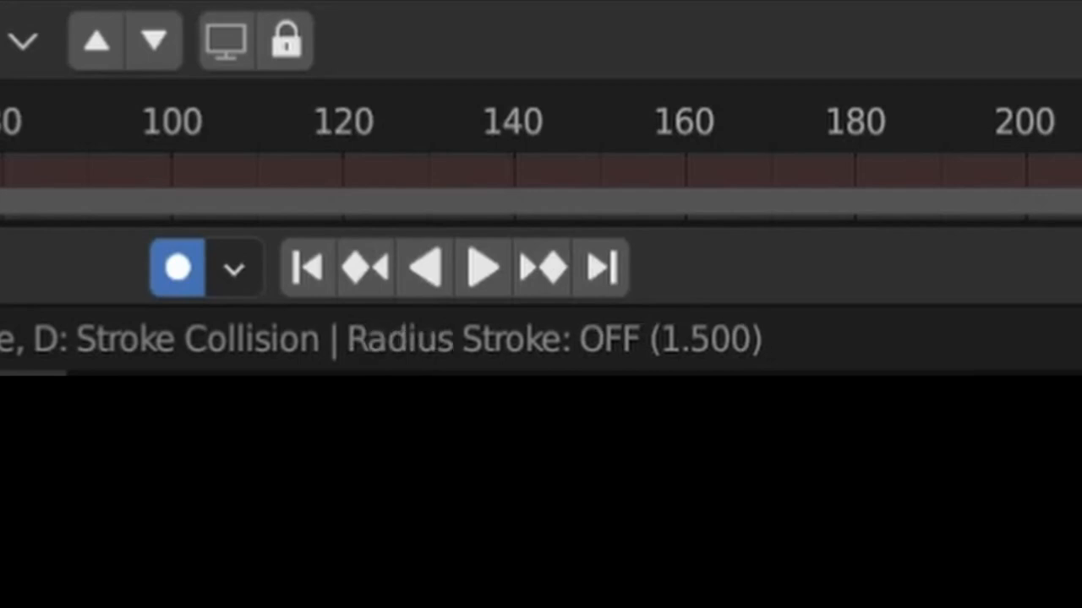
- Add a thicker Outline modifier to the pinwheel stroke and adjust a segment's start frame
left_click(803, 246)
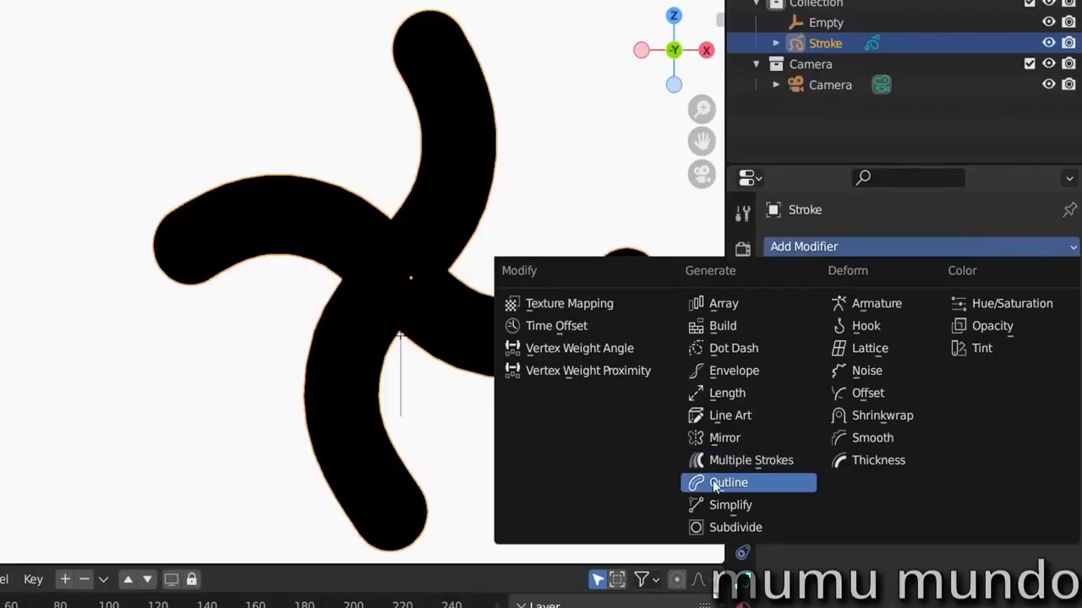
left_click(728, 482)
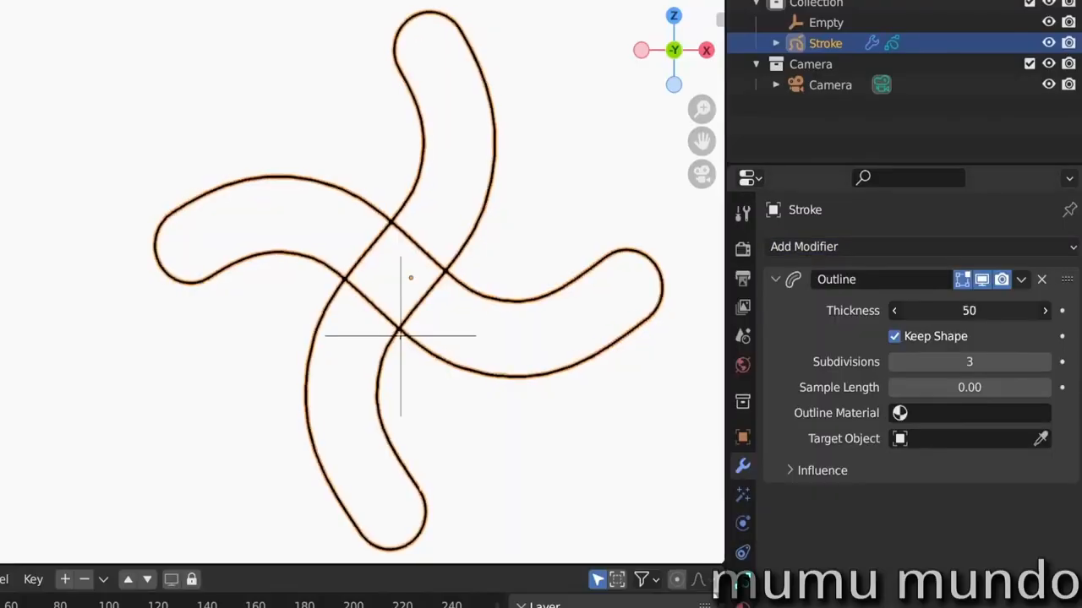
left_click_drag(969, 310, 1014, 310)
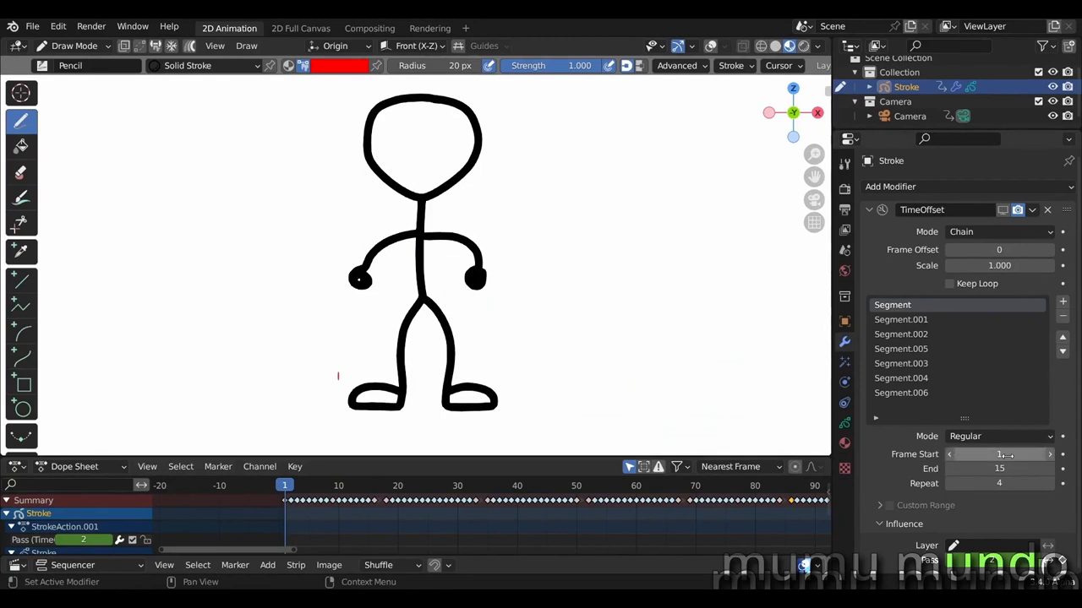
left_click(367, 502)
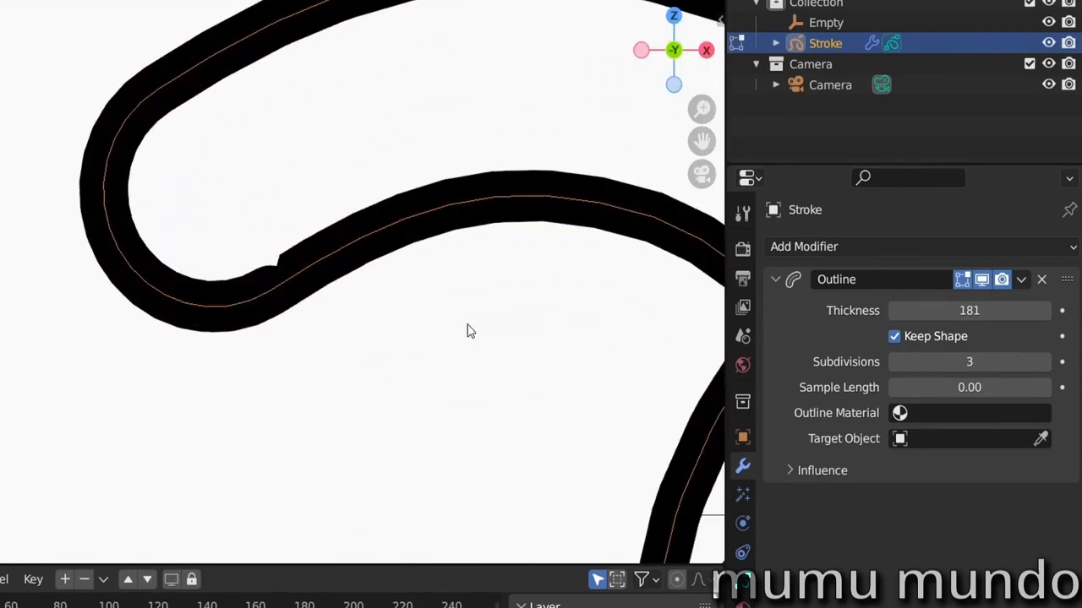
- Set the Outline modifier's Thickness to 181
left_click(894, 337)
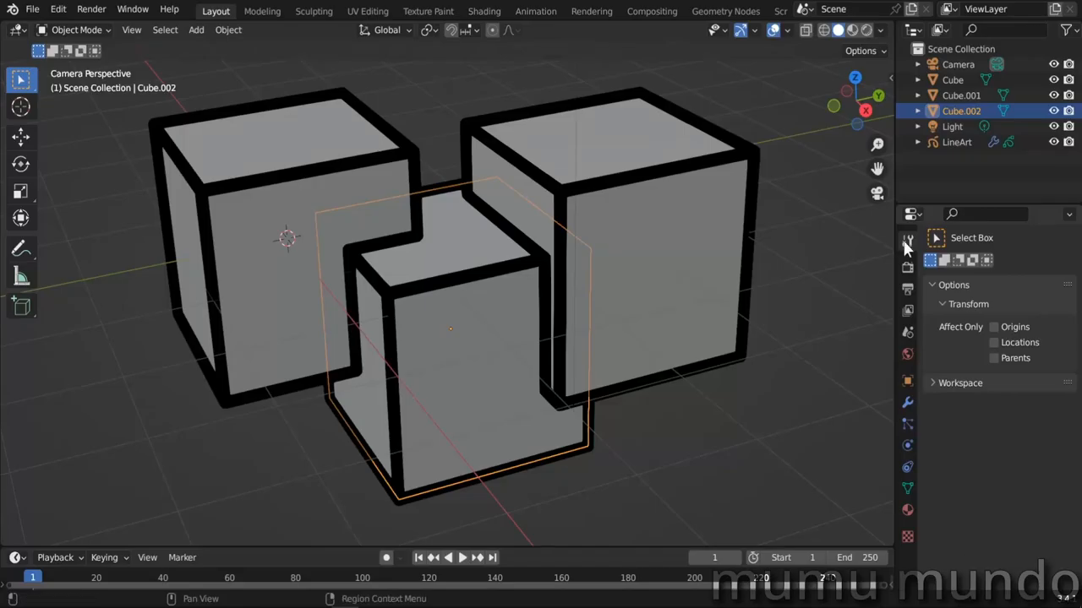
- Set the middle cube (Cube.002) Line Art usage to No Intersection
left_click(906, 381)
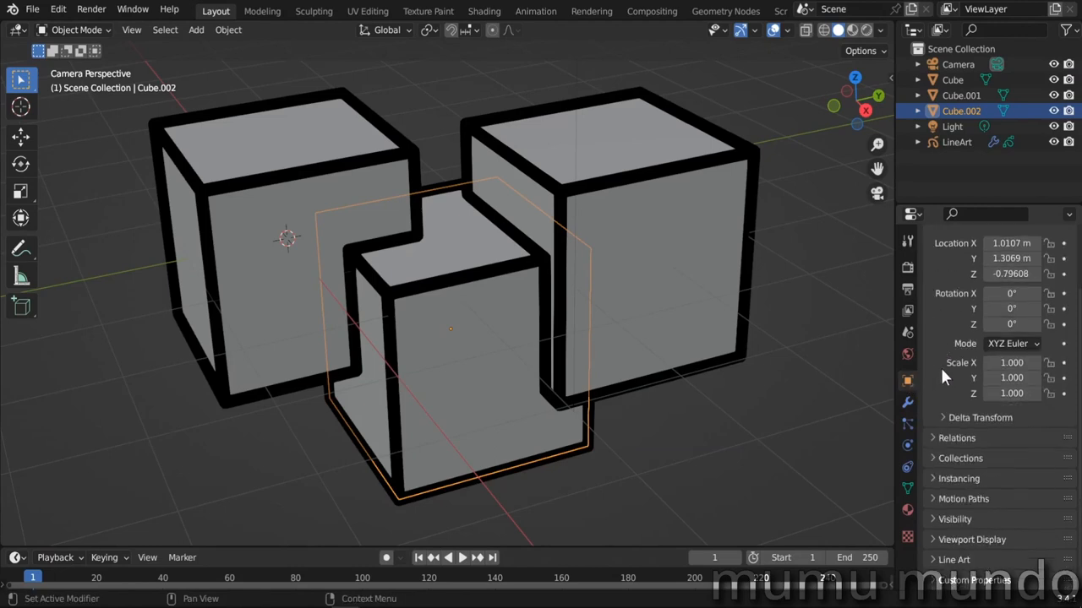
scroll("down", 3)
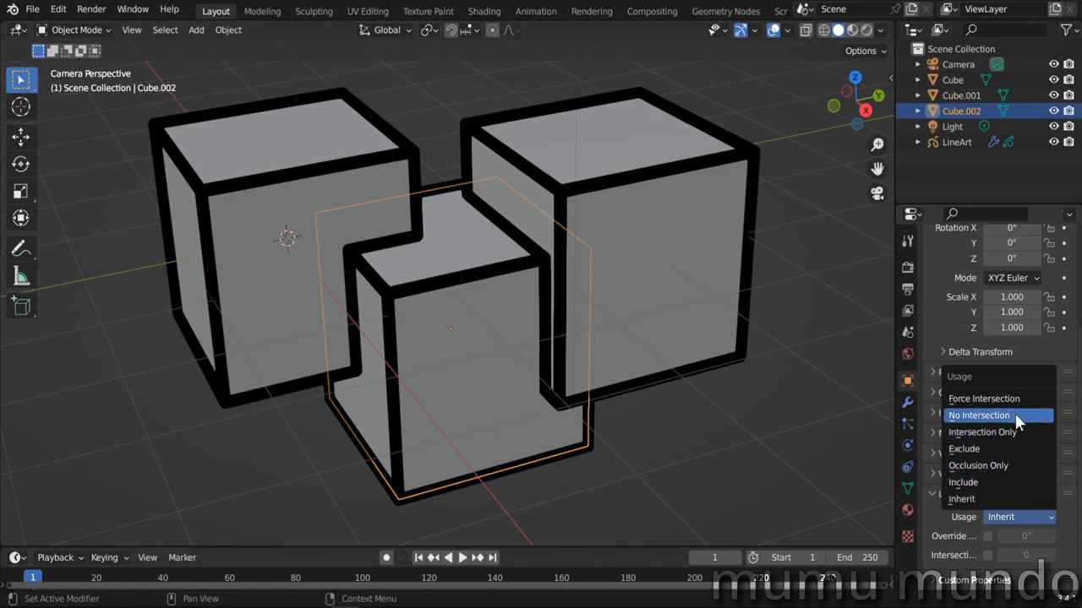
mouse_move(974, 420)
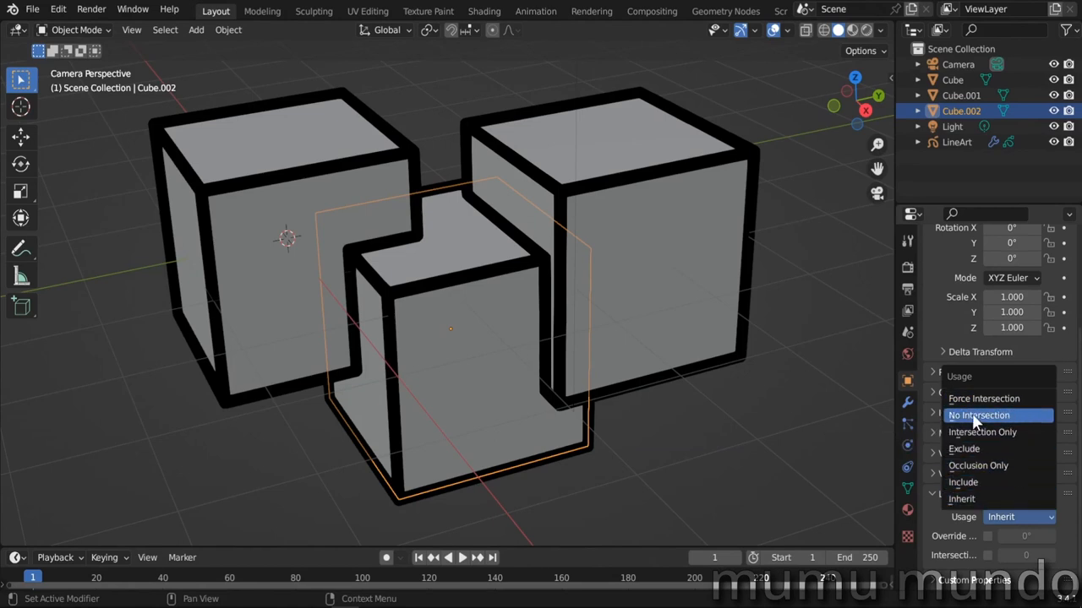
left_click(978, 415)
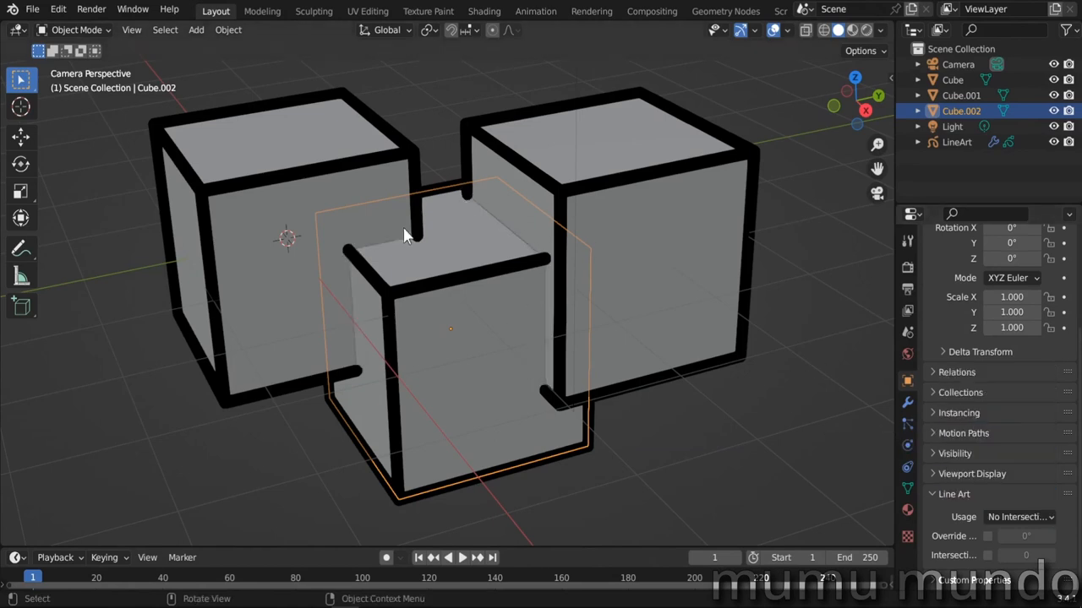
left_click(1011, 516)
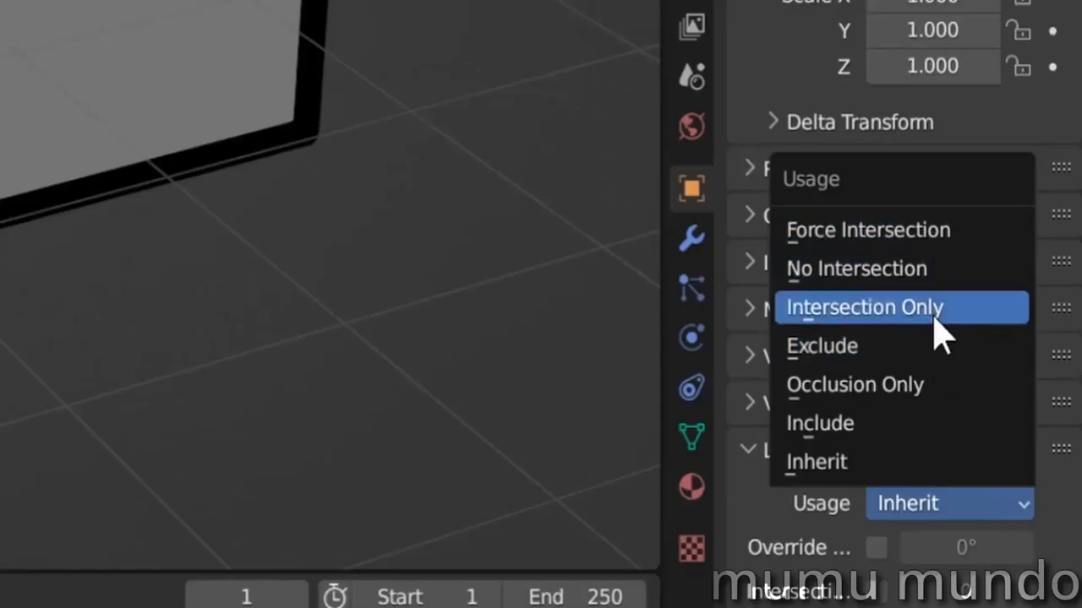
mouse_move(862, 283)
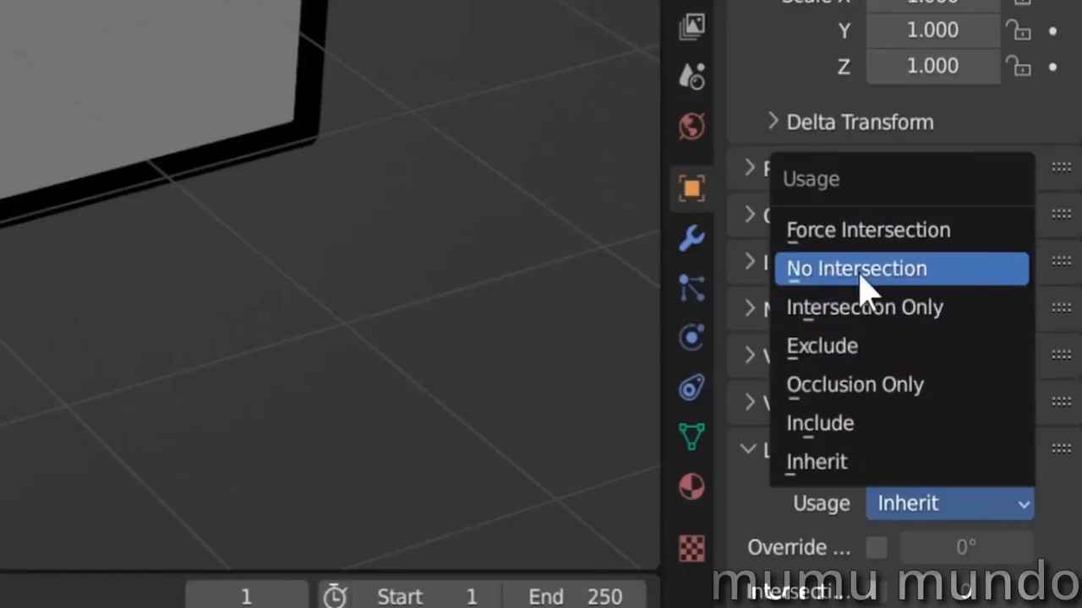
- Select the left cube and set its Line Art usage to Force Intersection
left_click(856, 269)
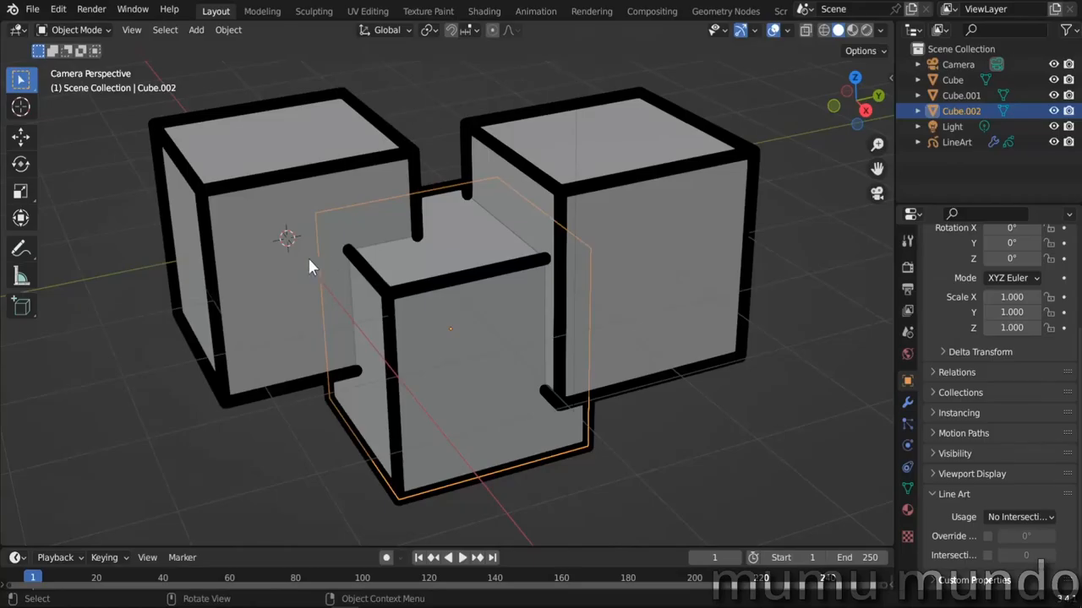
left_click(948, 78)
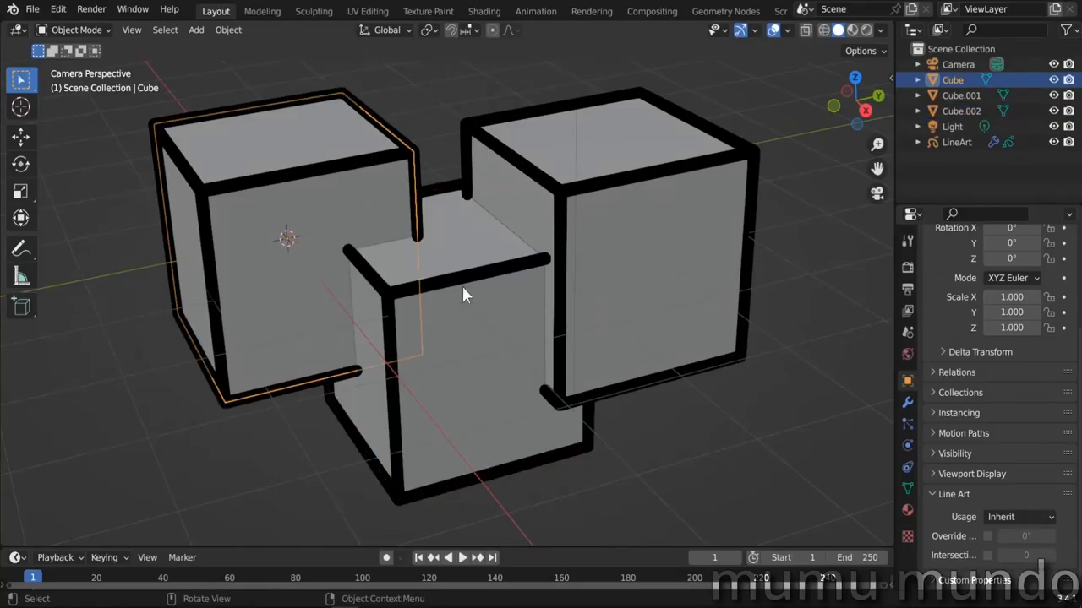
left_click(1017, 517)
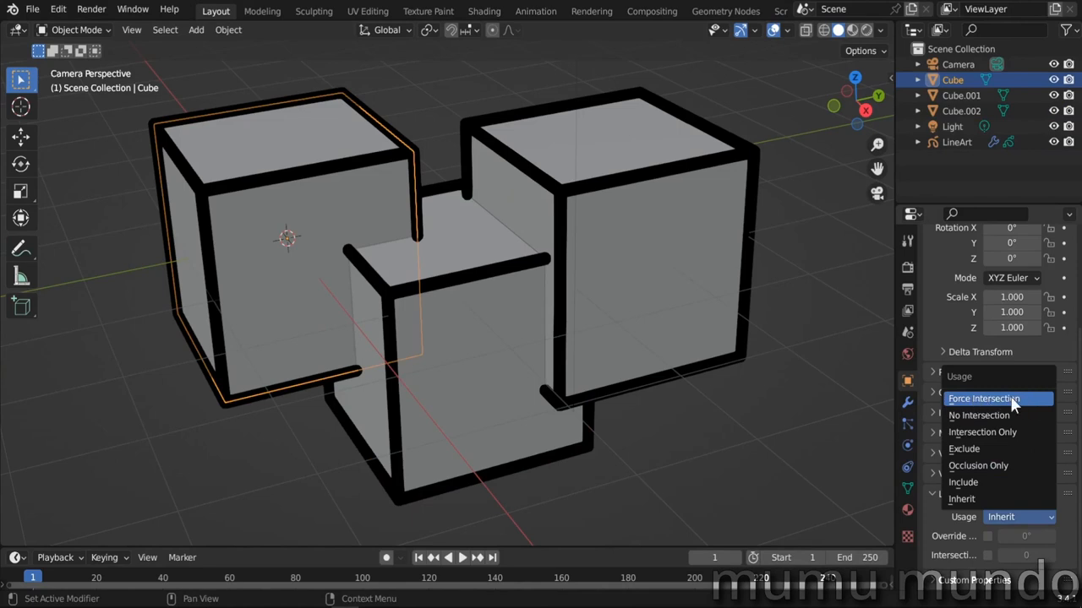
left_click(983, 398)
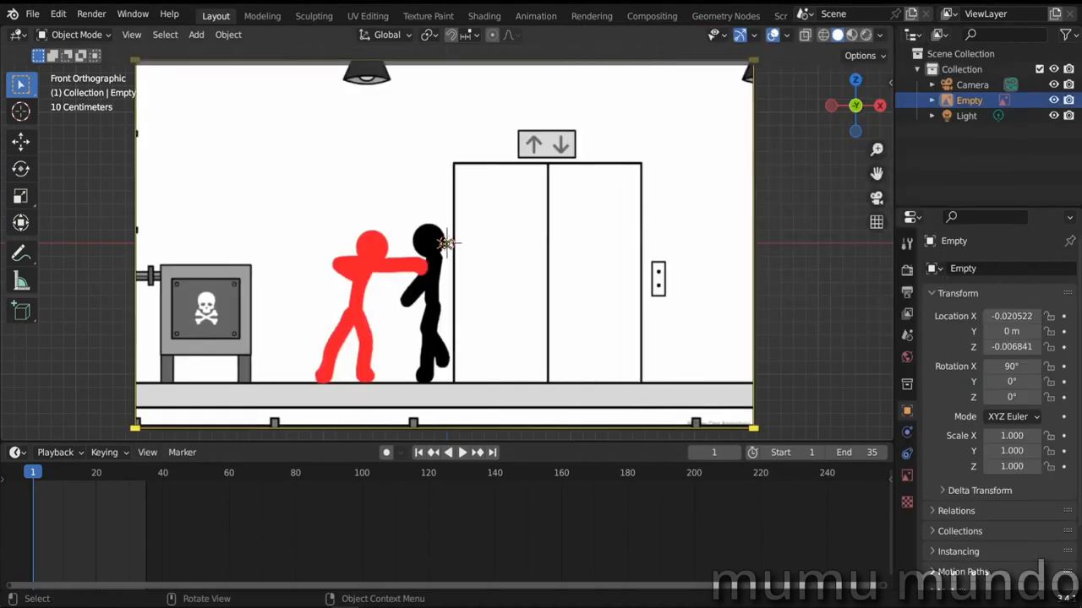
- Trace the stick-figure image as a Sequence into Grease Pencil and play the animation
left_click(228, 34)
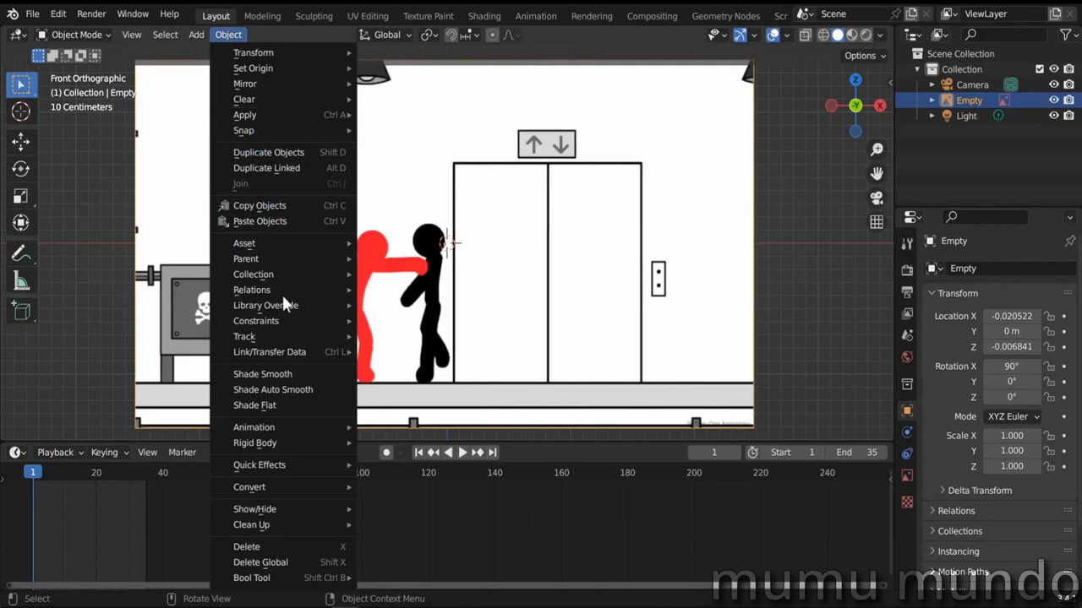
mouse_move(250, 488)
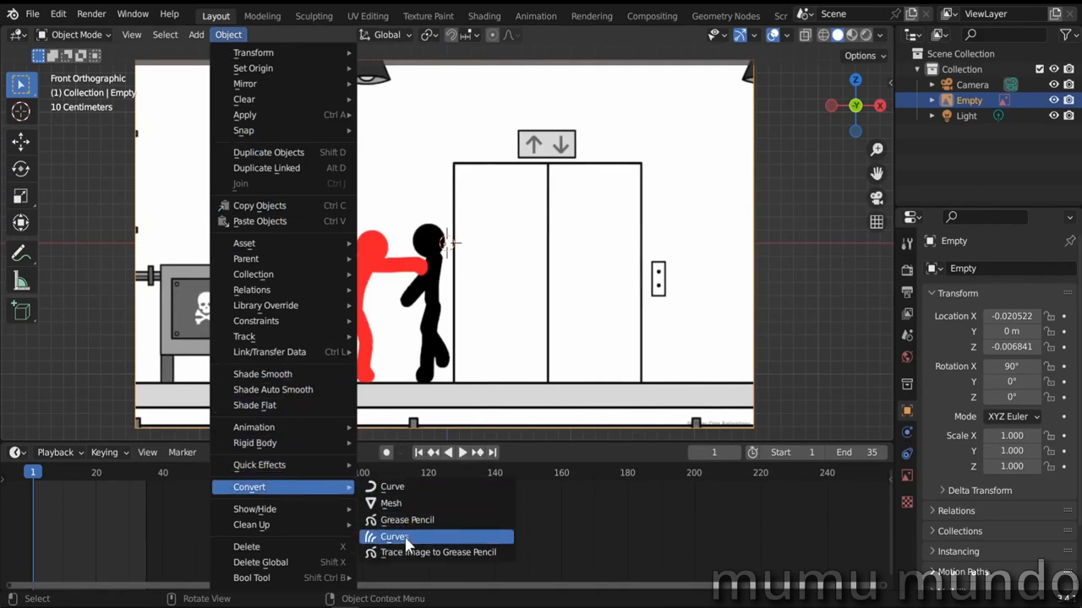
left_click(427, 552)
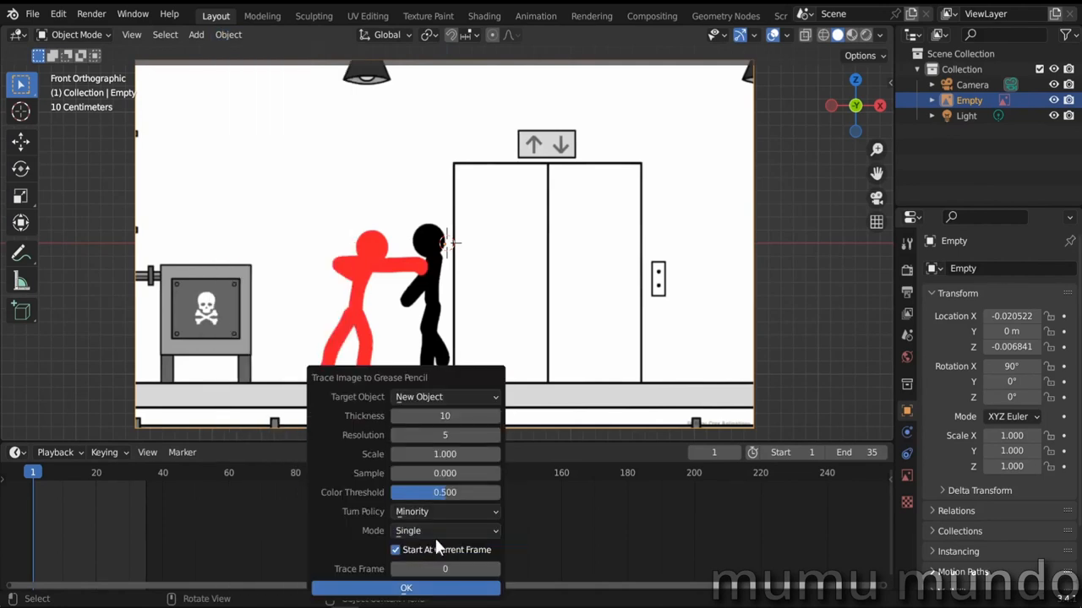
left_click(445, 531)
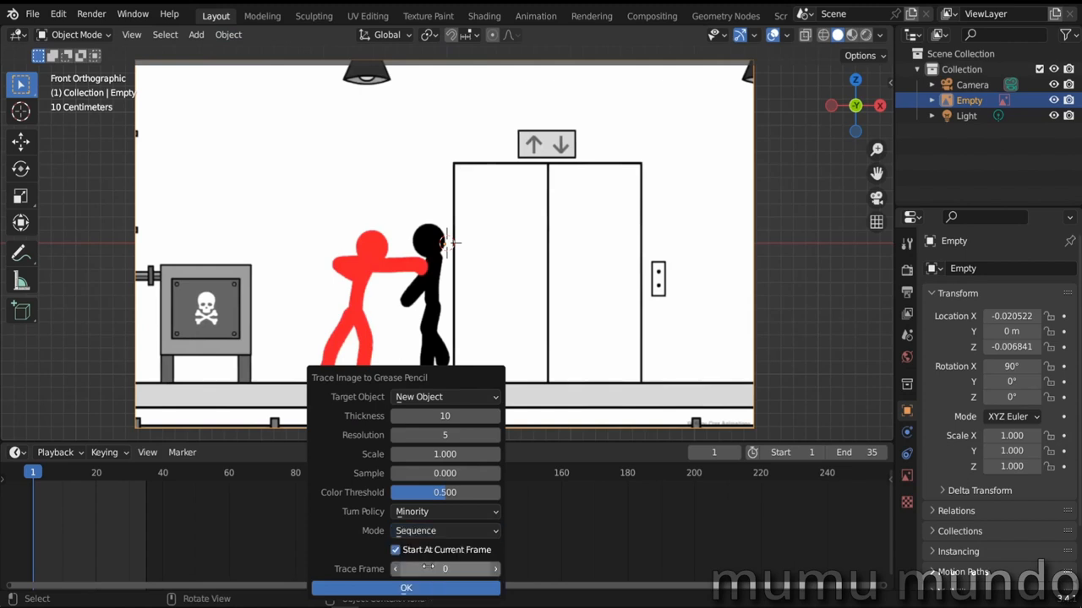
left_click(407, 588)
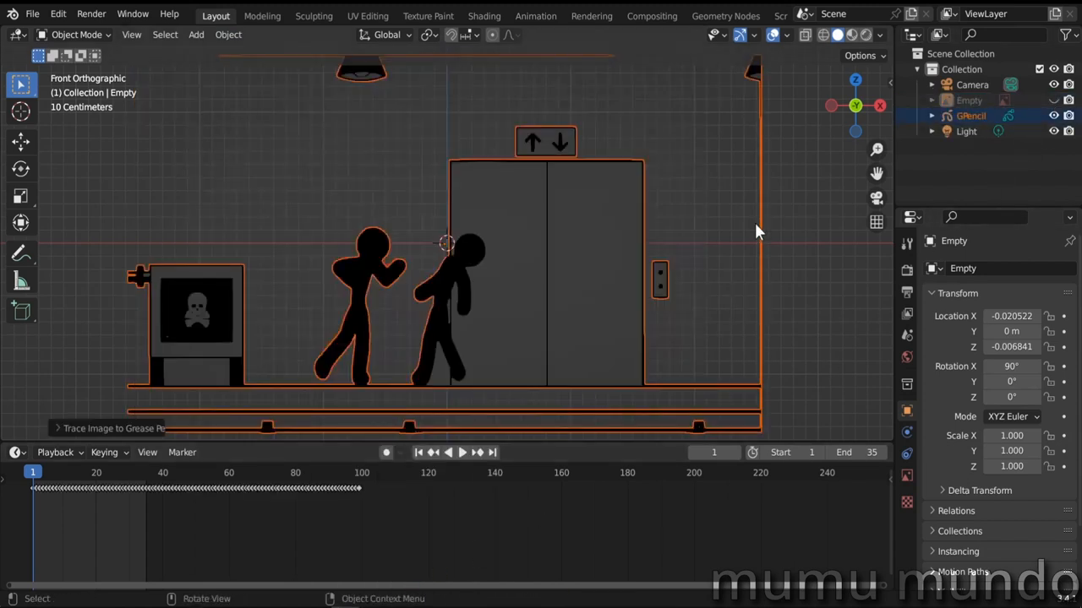
left_click(460, 453)
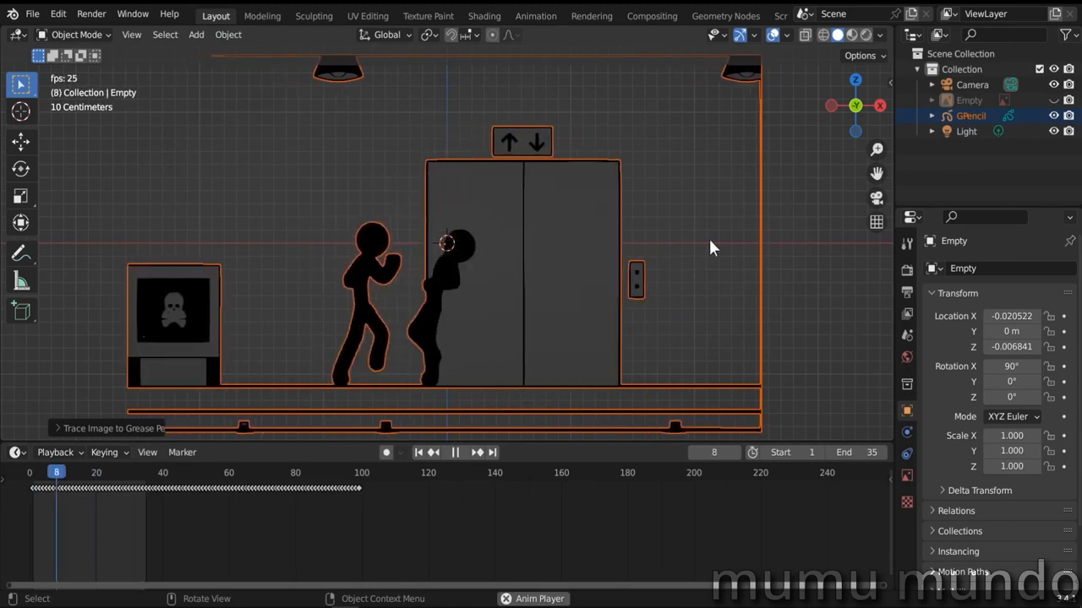